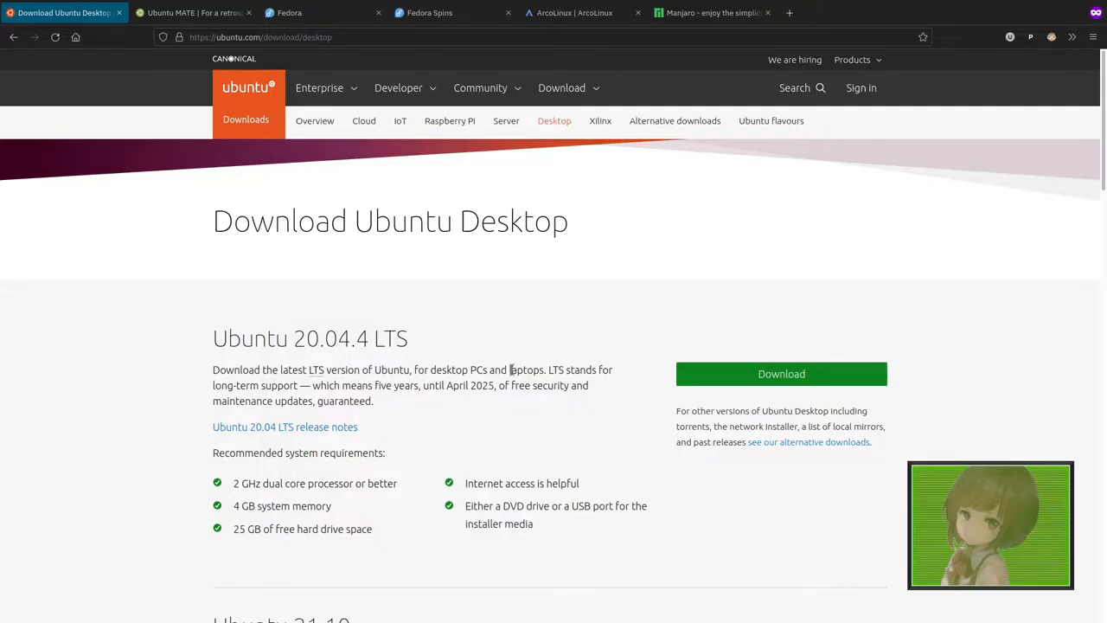
pyautogui.moveTo(463, 329)
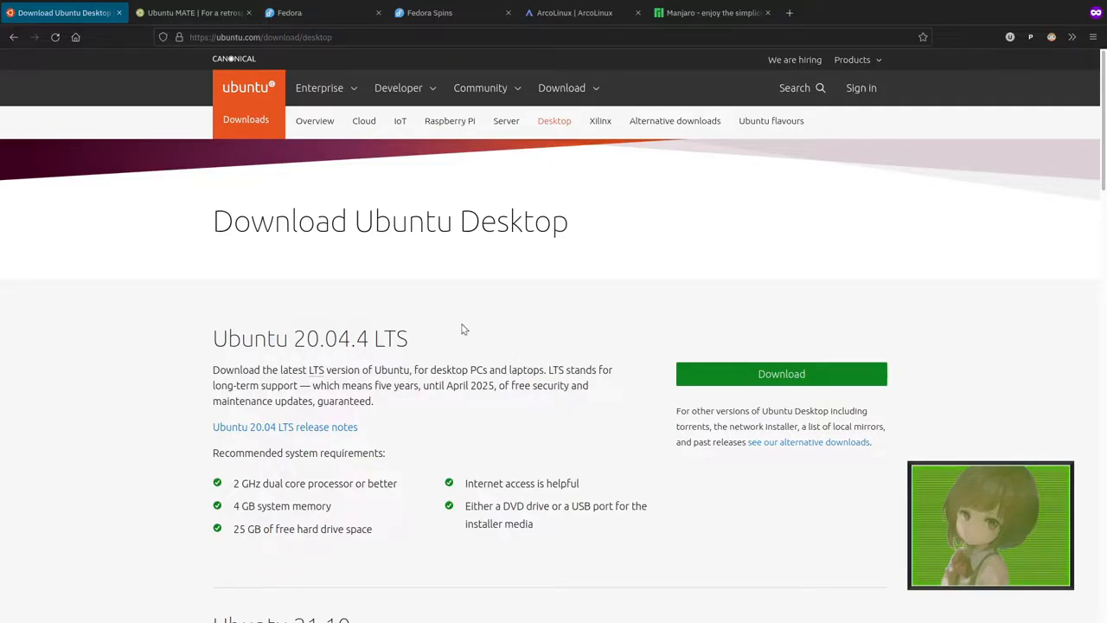
pyautogui.moveTo(256, 256)
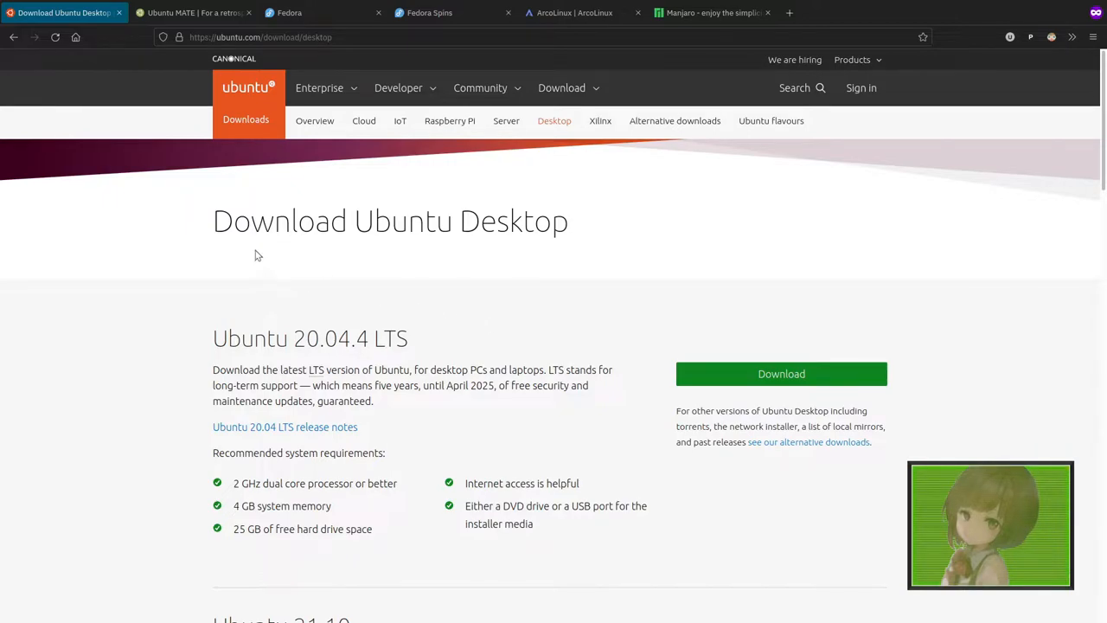
pyautogui.moveTo(200, 84)
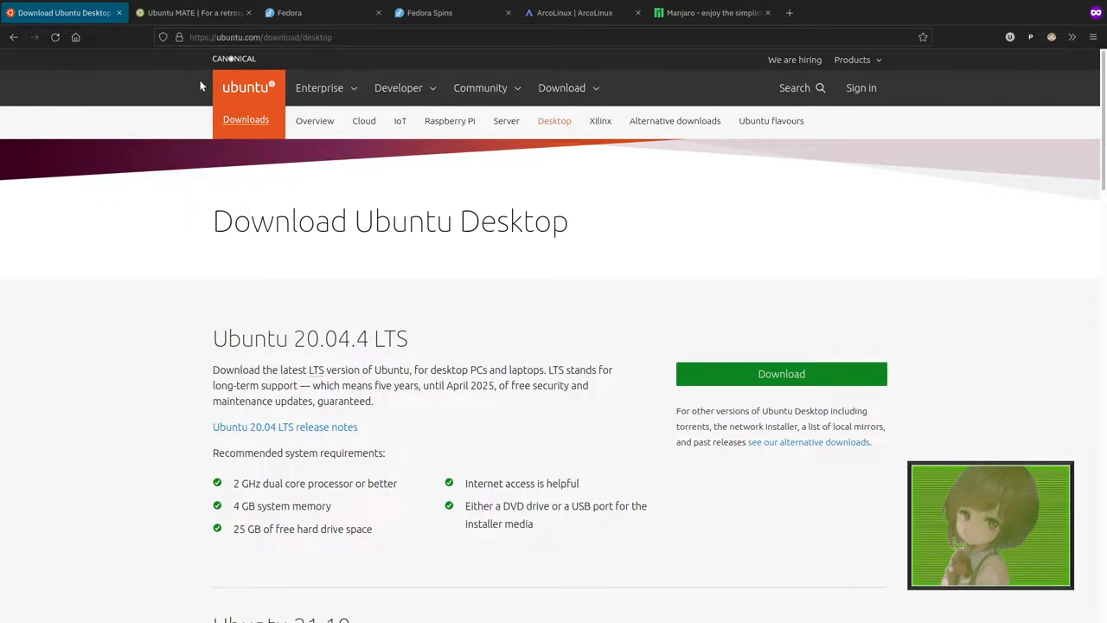
# - Switch to the Ubuntu MATE site and advance its desktop screenshot carousel through several images
pyautogui.click(193, 12)
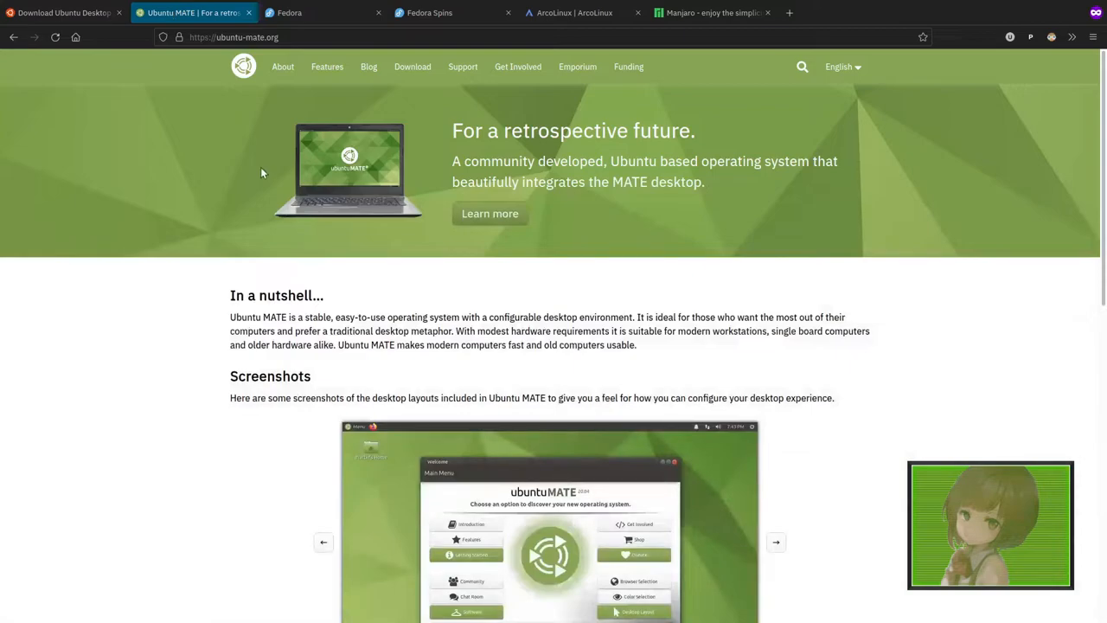
pyautogui.moveTo(373, 197)
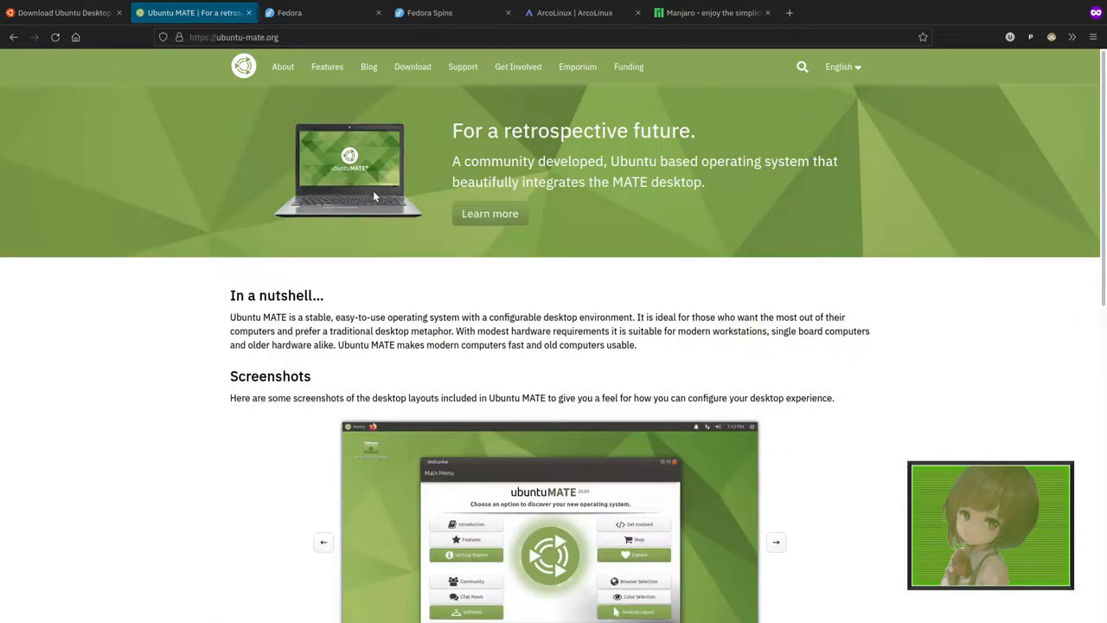
pyautogui.scroll(-3)
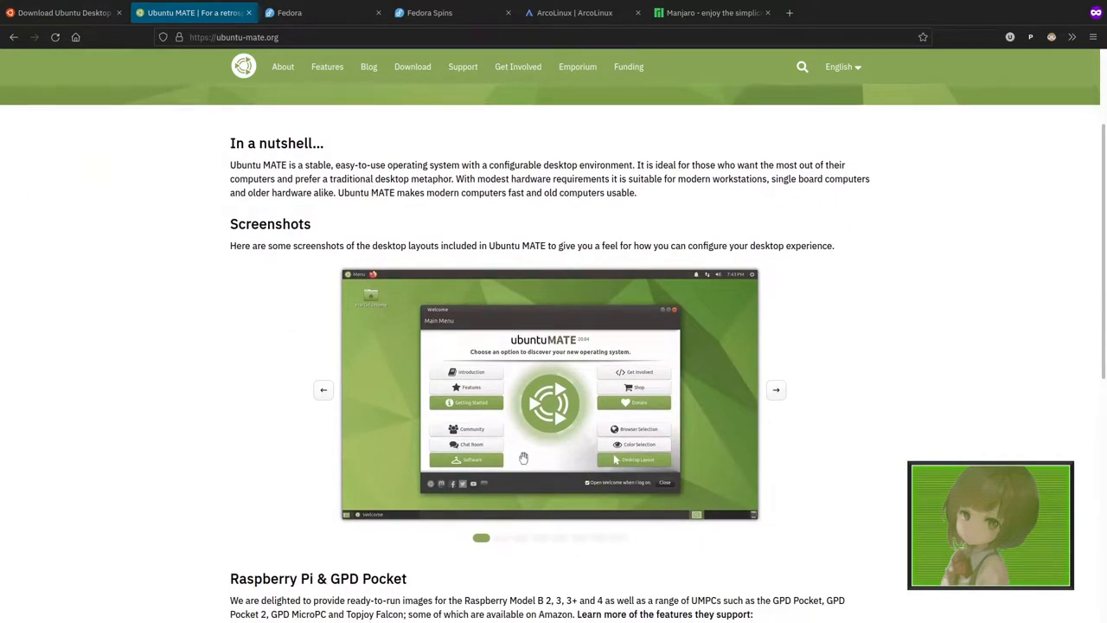
pyautogui.moveTo(539, 396)
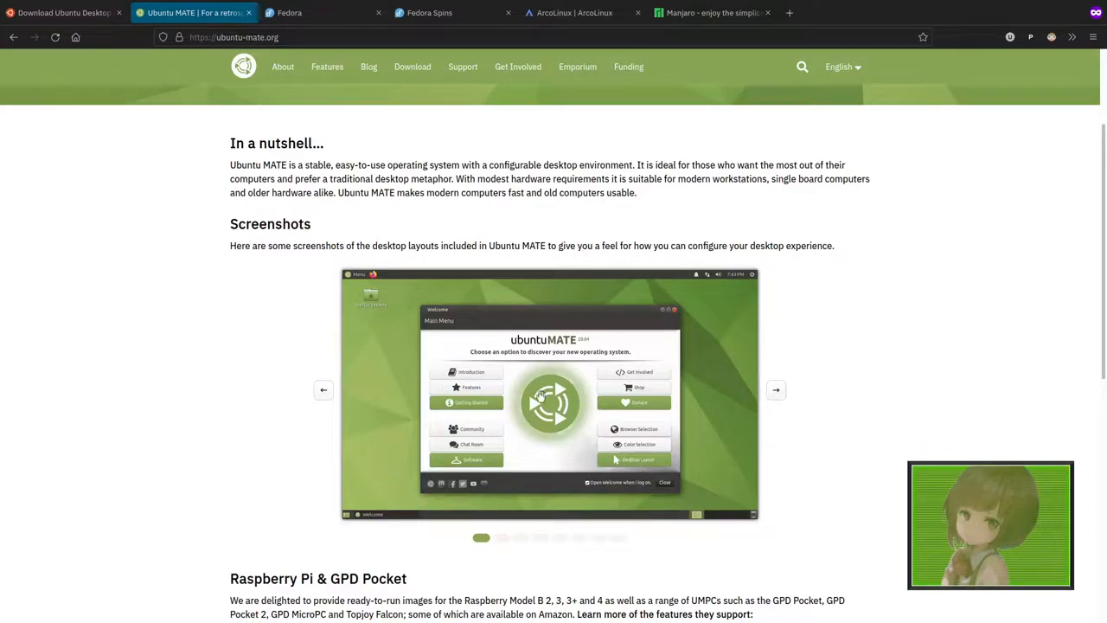
pyautogui.click(775, 390)
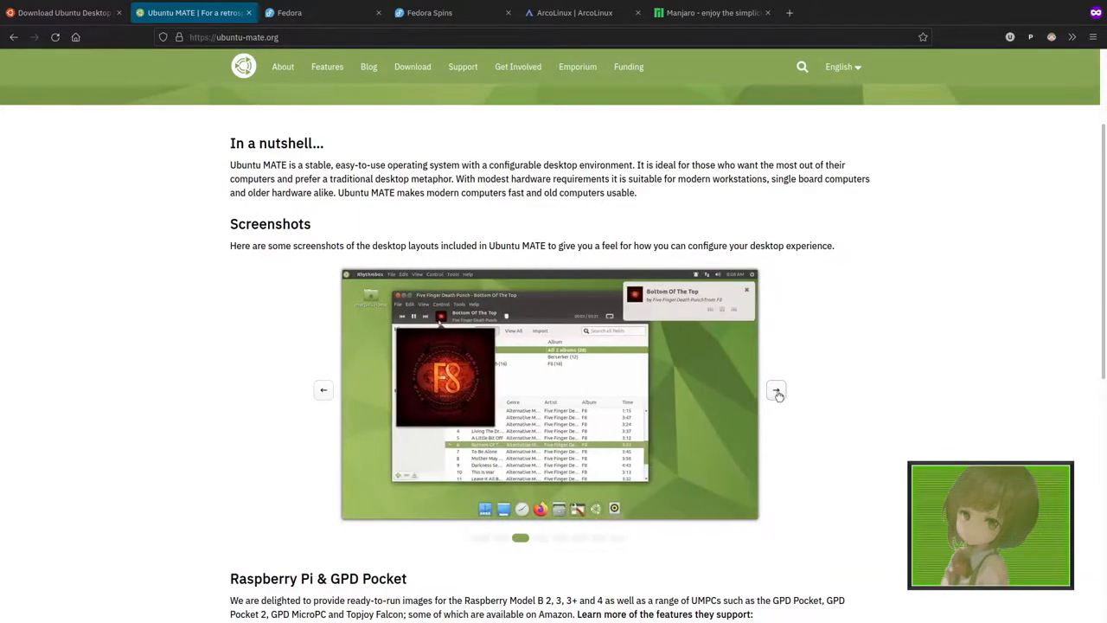
pyautogui.click(774, 391)
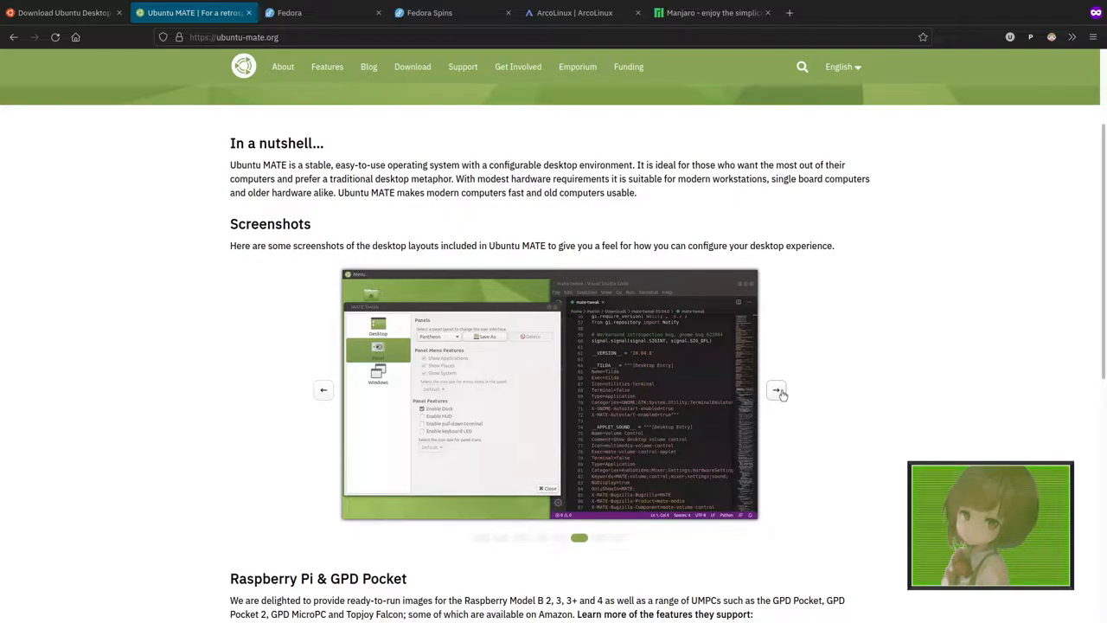
pyautogui.moveTo(300, 7)
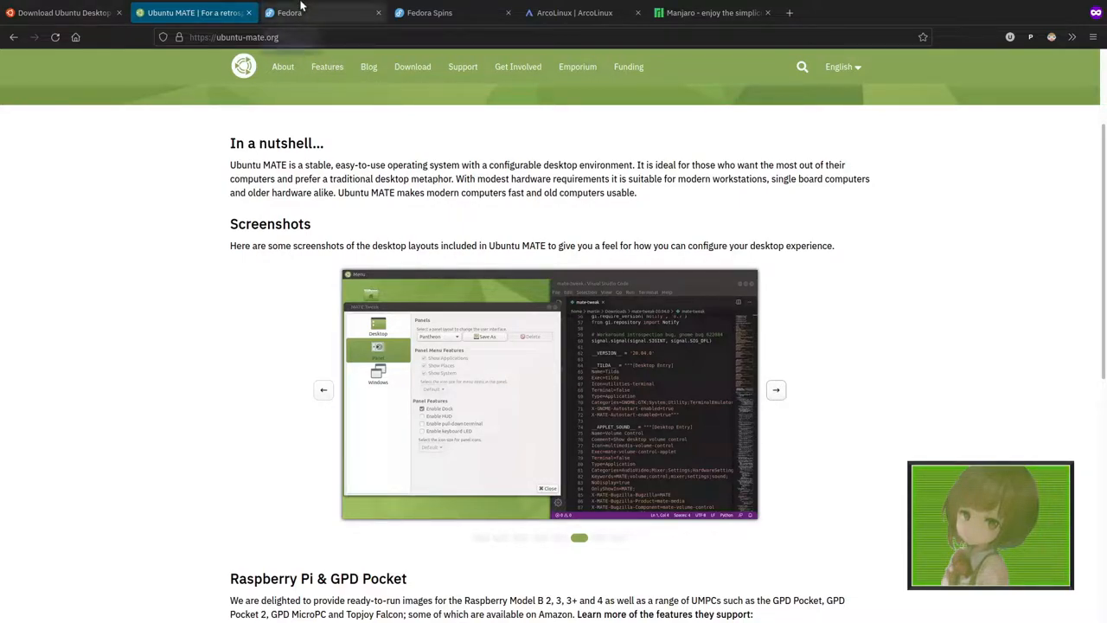
# - Visit the Fedora, Fedora Spins and ArcoLinux sites in turn, ending on Manjaro's homepage
pyautogui.click(289, 12)
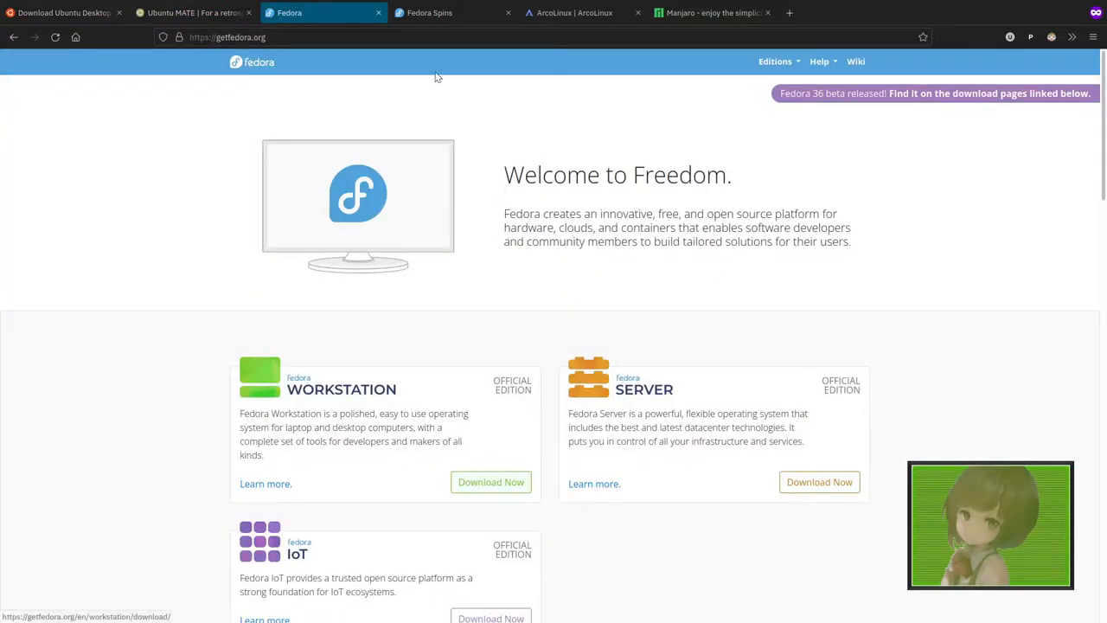
pyautogui.click(429, 12)
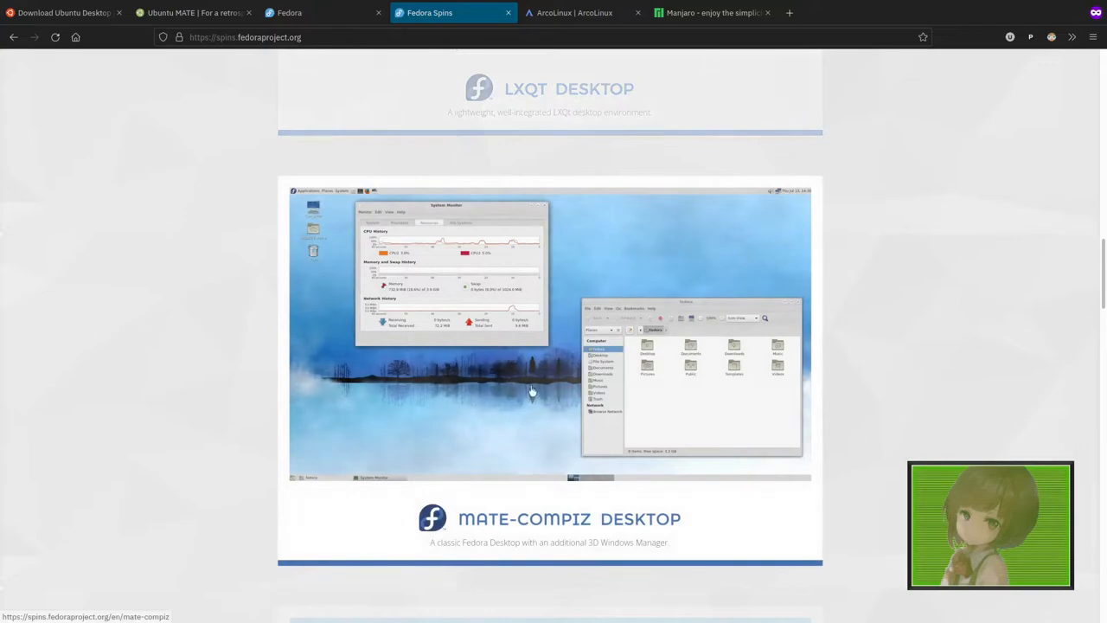
pyautogui.moveTo(505, 470)
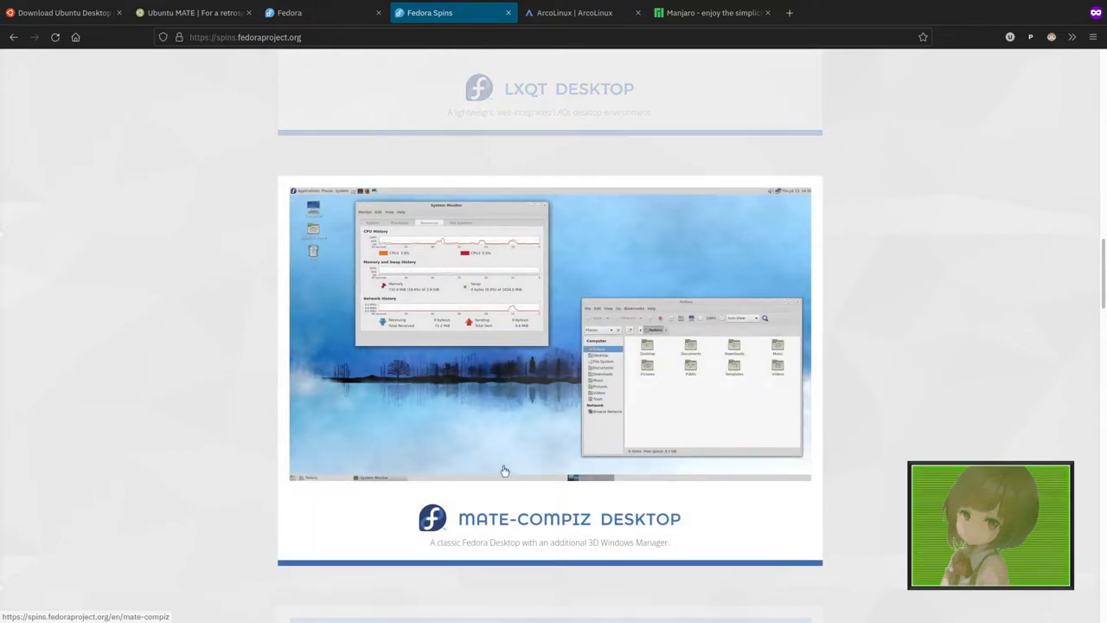
pyautogui.click(574, 13)
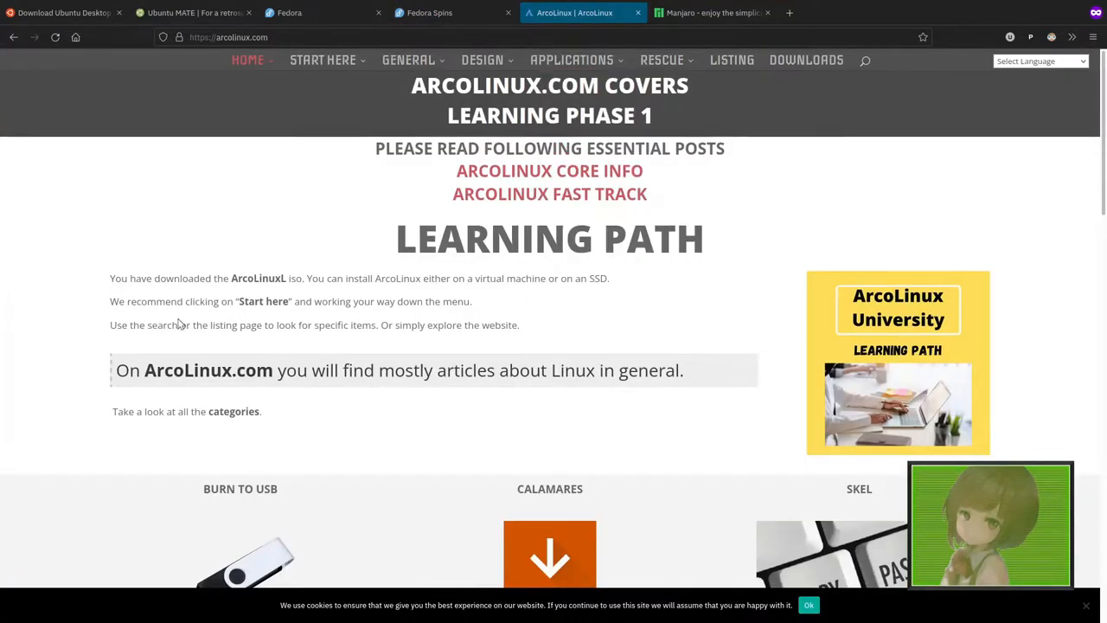
pyautogui.moveTo(412, 270)
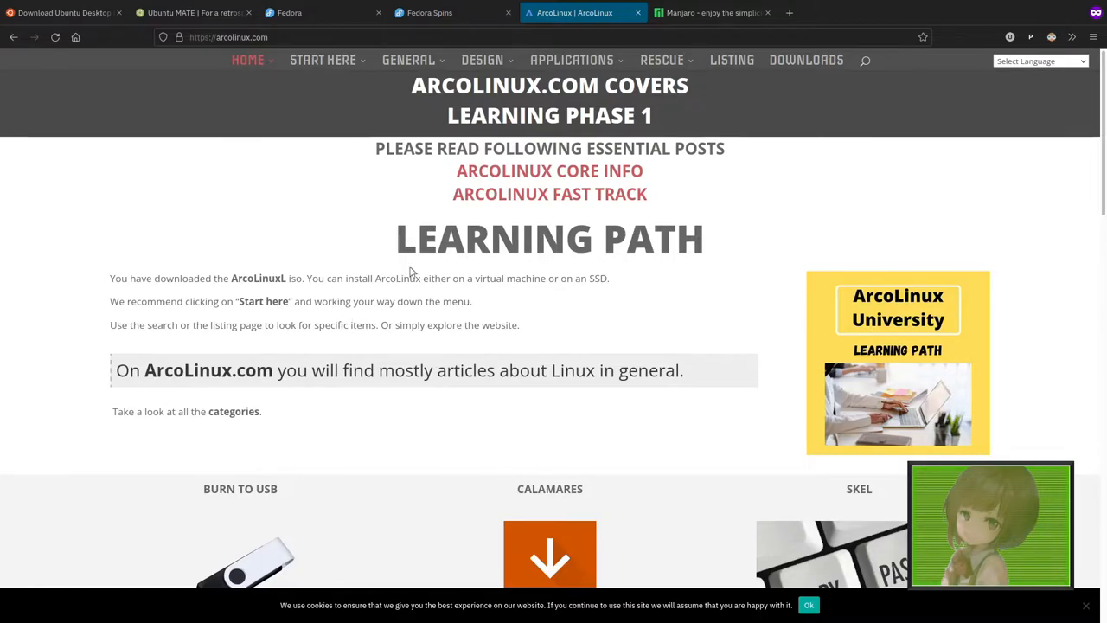
pyautogui.click(709, 12)
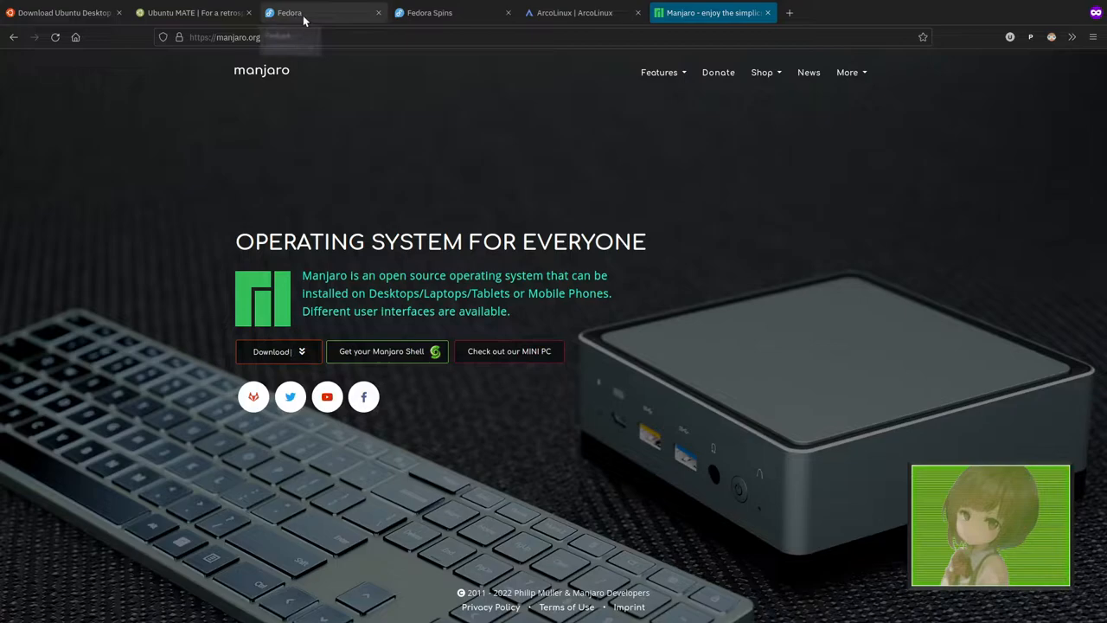
# - Return to Fedora's homepage, then the Fedora Spins page with its MATE-Compiz desktop screenshot
pyautogui.click(323, 12)
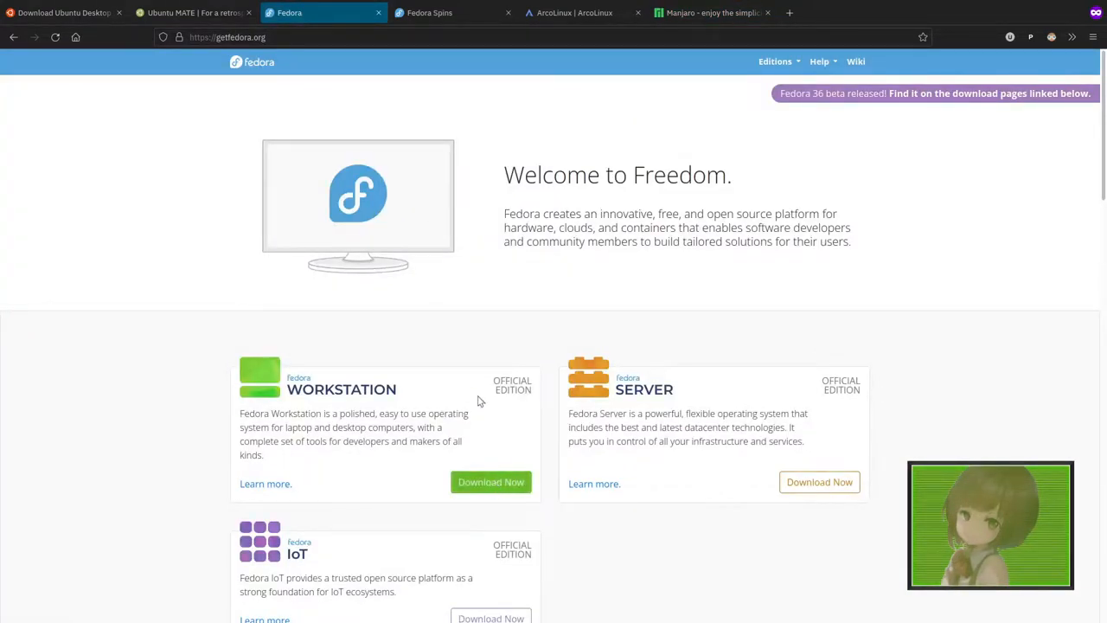
pyautogui.click(429, 12)
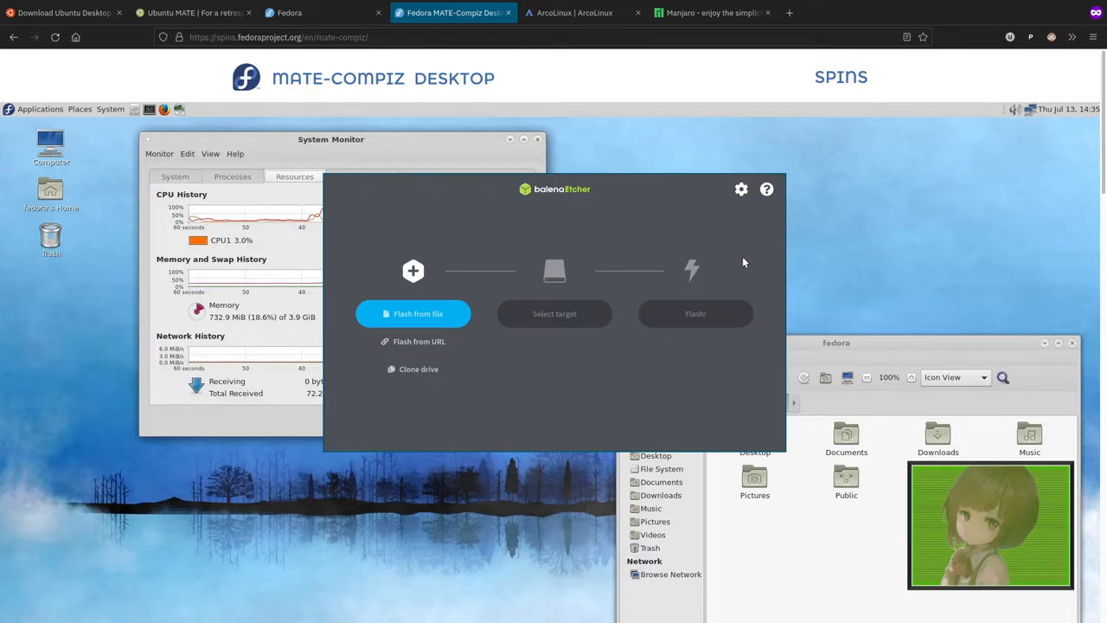
pyautogui.moveTo(725, 284)
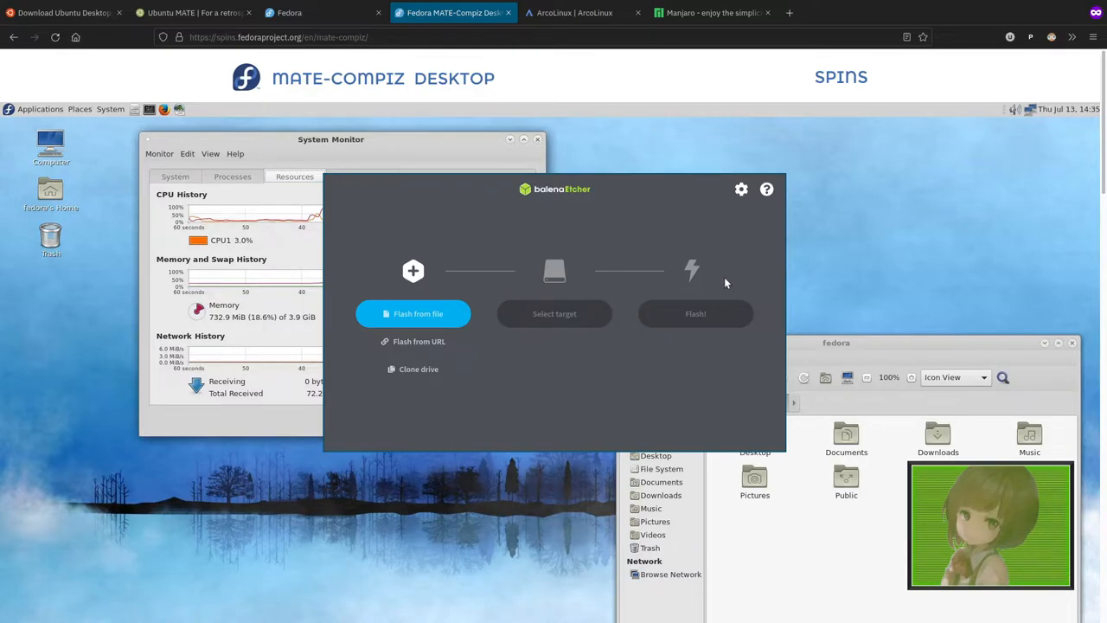
# - Return to the ArcoLinux site, highlight 'ArcoLinuxL' in the intro and scan its featured sections
pyautogui.click(574, 13)
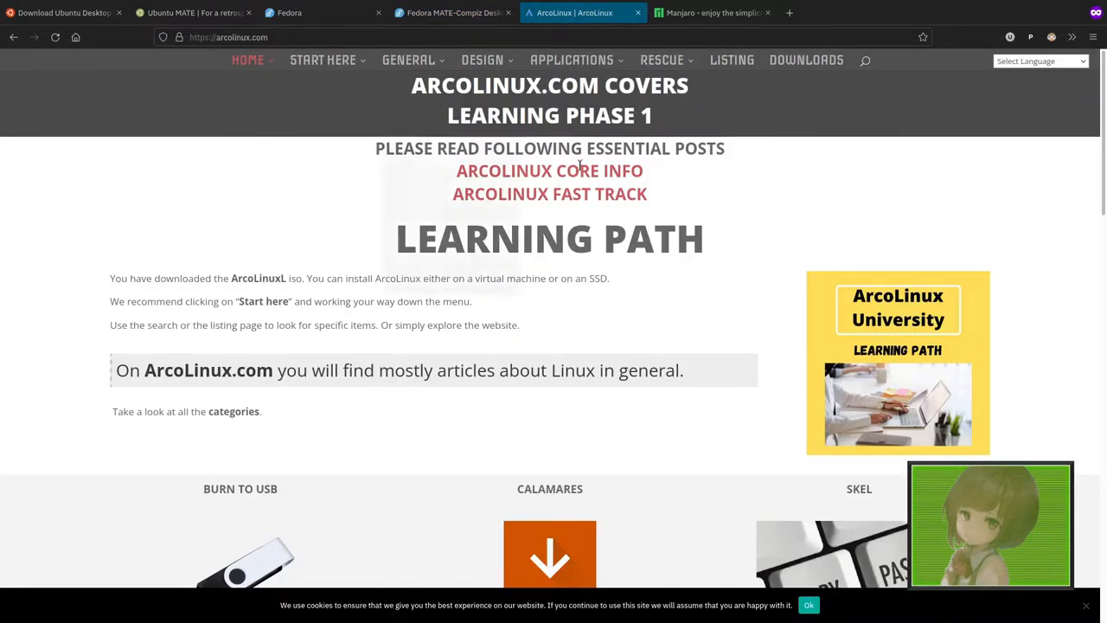
pyautogui.moveTo(741, 66)
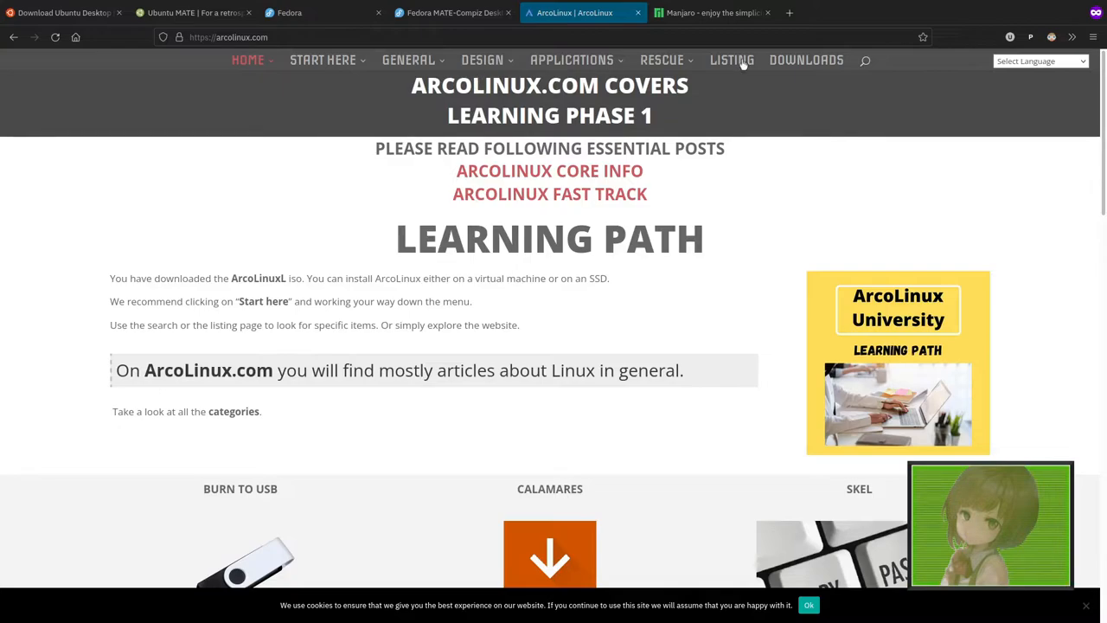
pyautogui.scroll(-3)
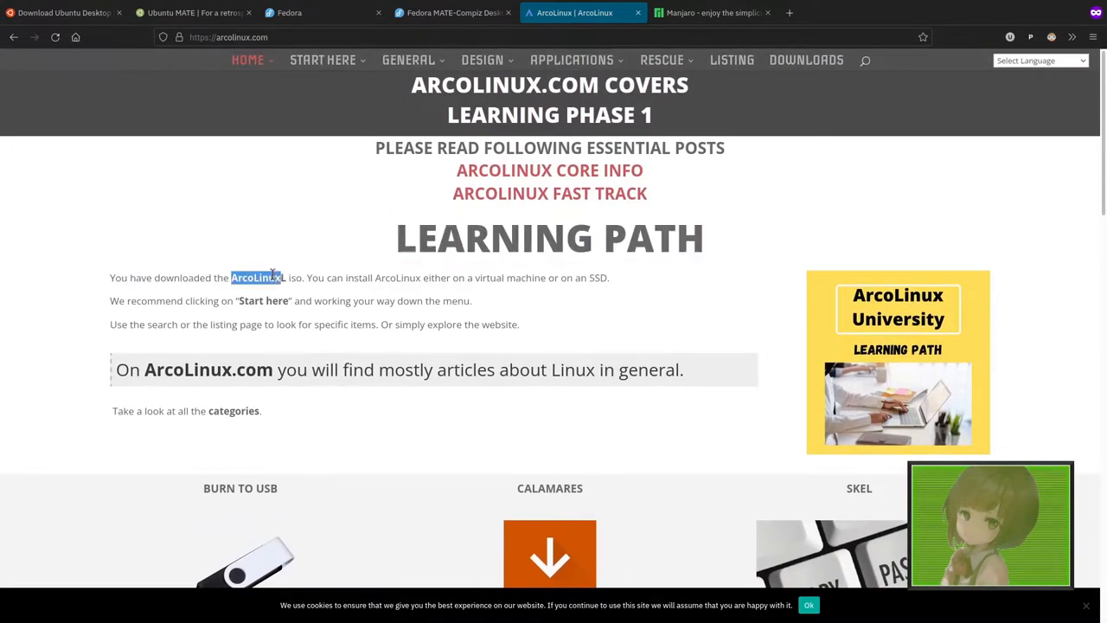
pyautogui.click(481, 59)
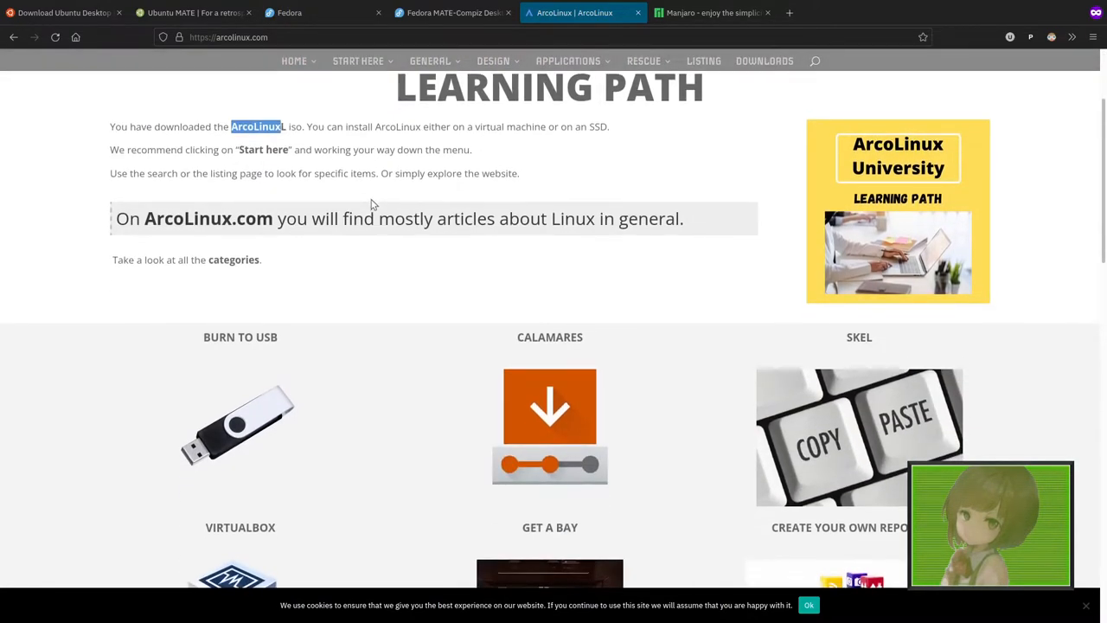
pyautogui.scroll(3)
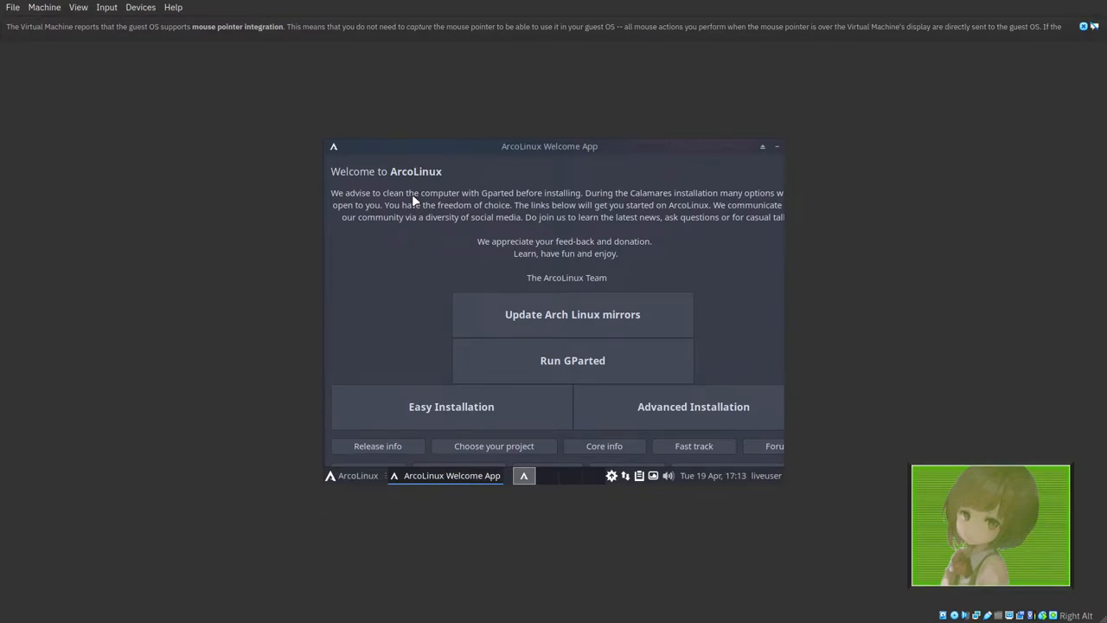
pyautogui.moveTo(512, 215)
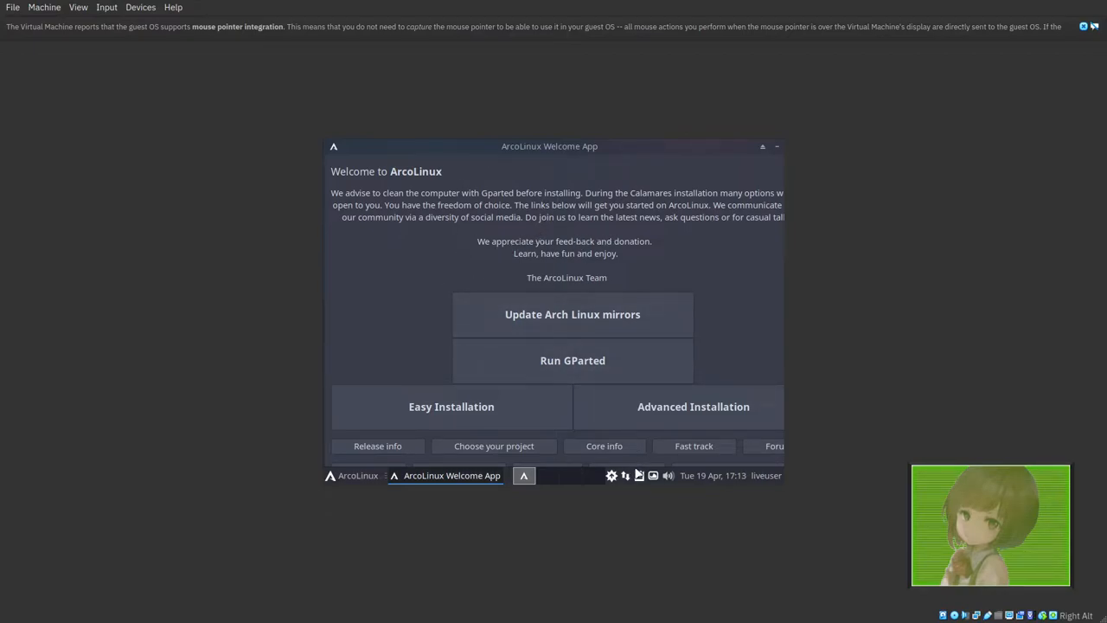
pyautogui.moveTo(636, 456)
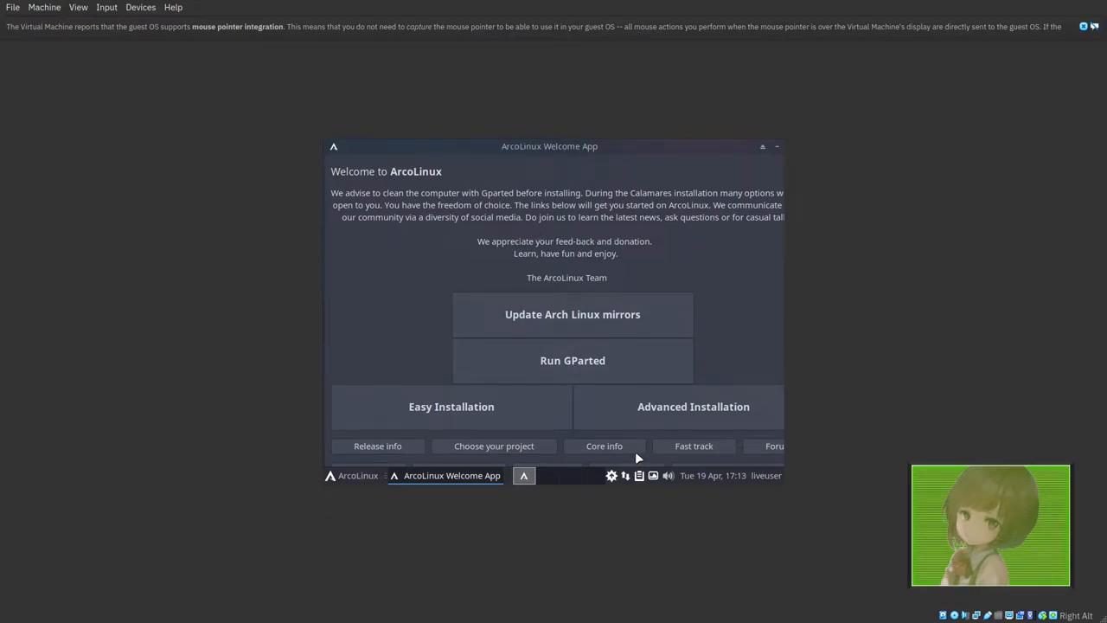
pyautogui.moveTo(642, 315)
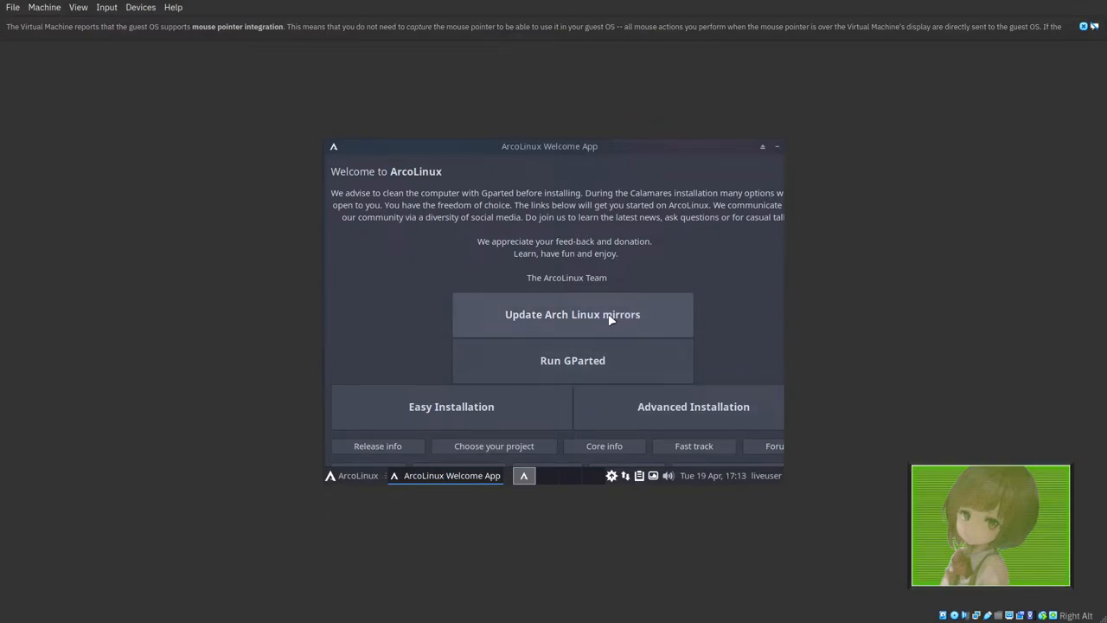
pyautogui.moveTo(626, 242)
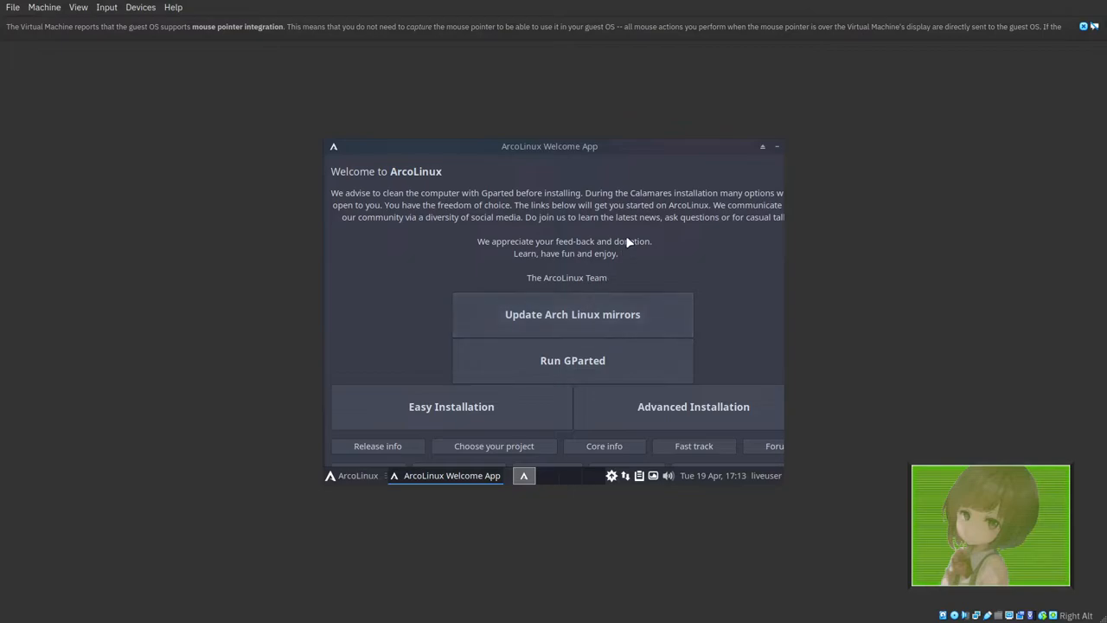
pyautogui.moveTo(372, 456)
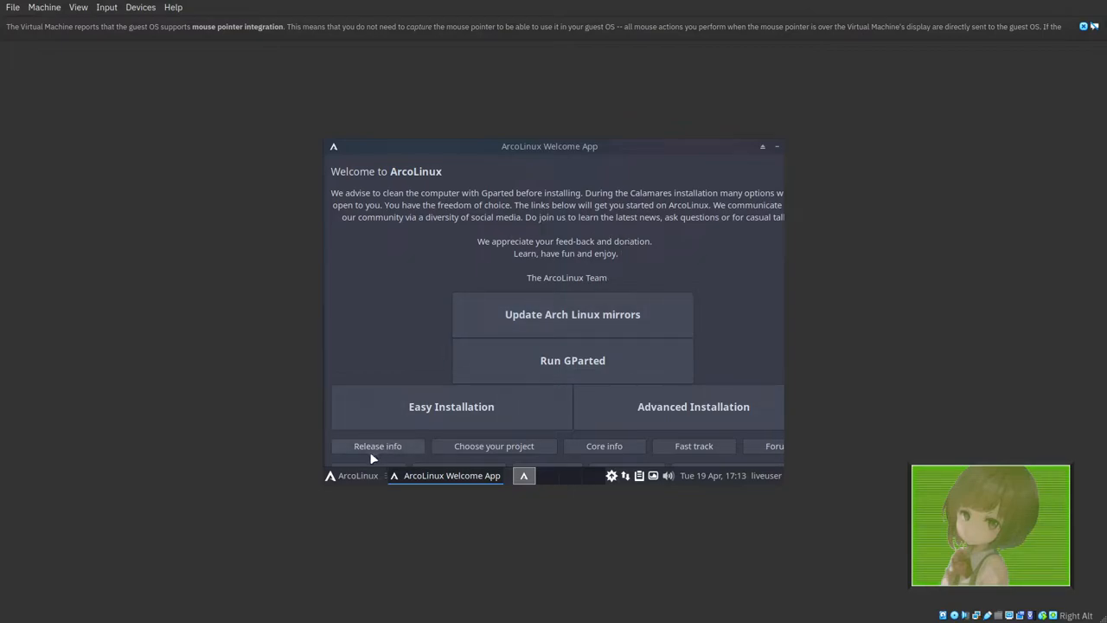
# - Bring up the live ArcoLinux desktop's application menu
pyautogui.click(329, 474)
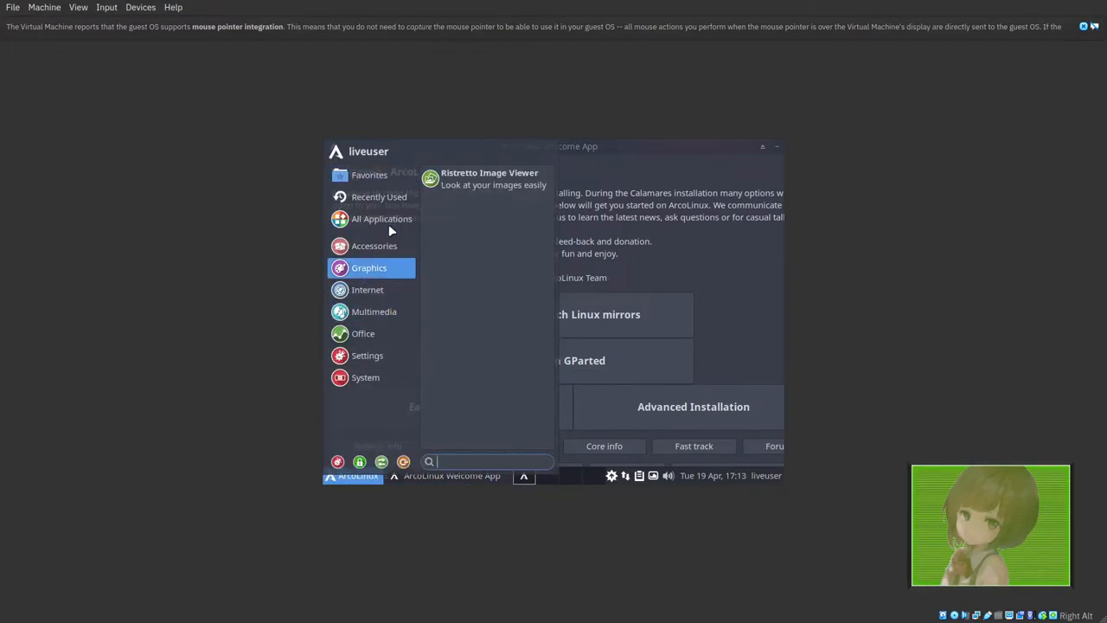
pyautogui.moveTo(373, 334)
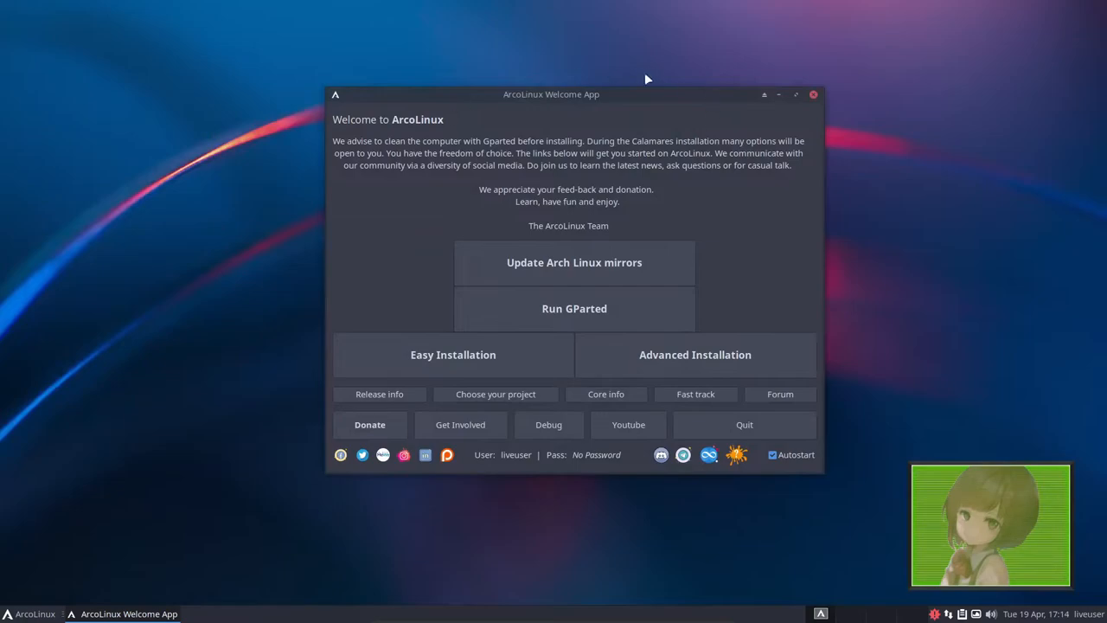
pyautogui.moveTo(695, 355)
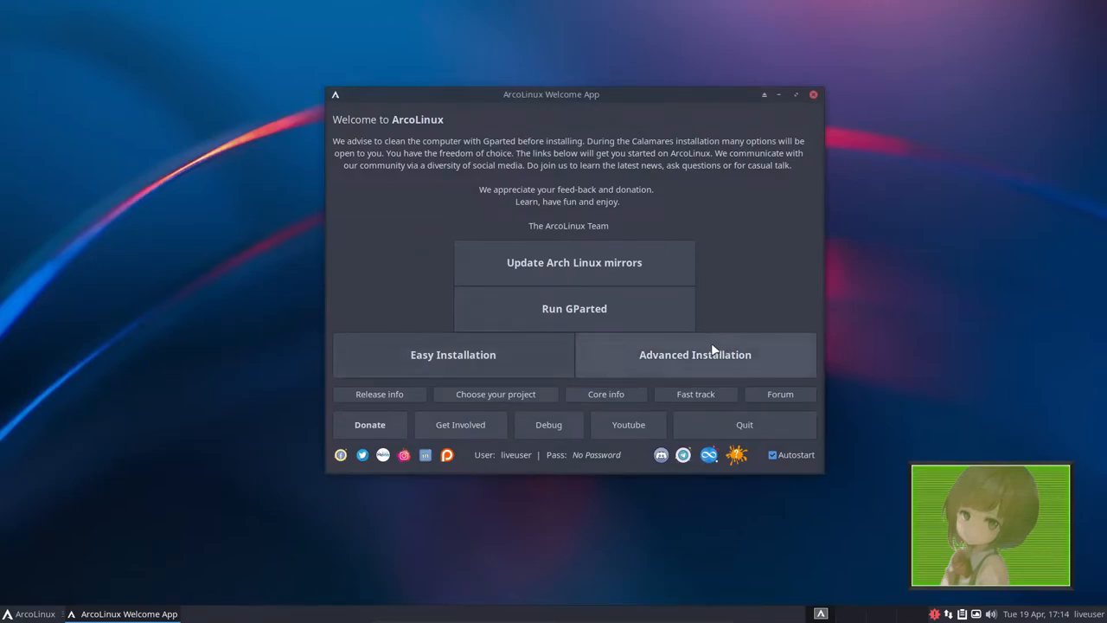
pyautogui.moveTo(696, 354)
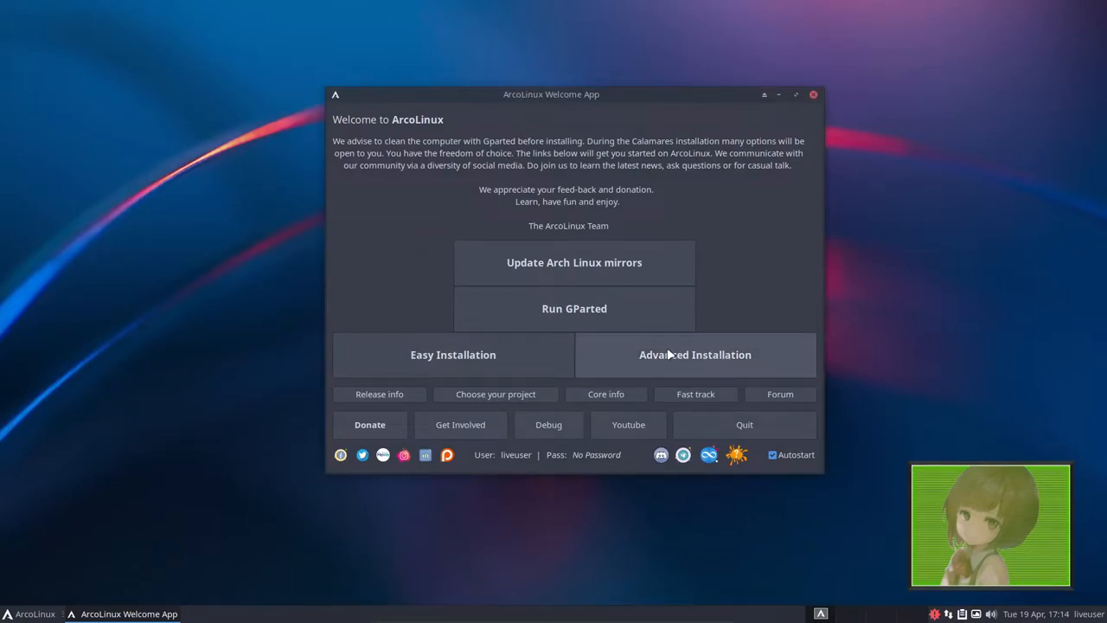
pyautogui.moveTo(605, 337)
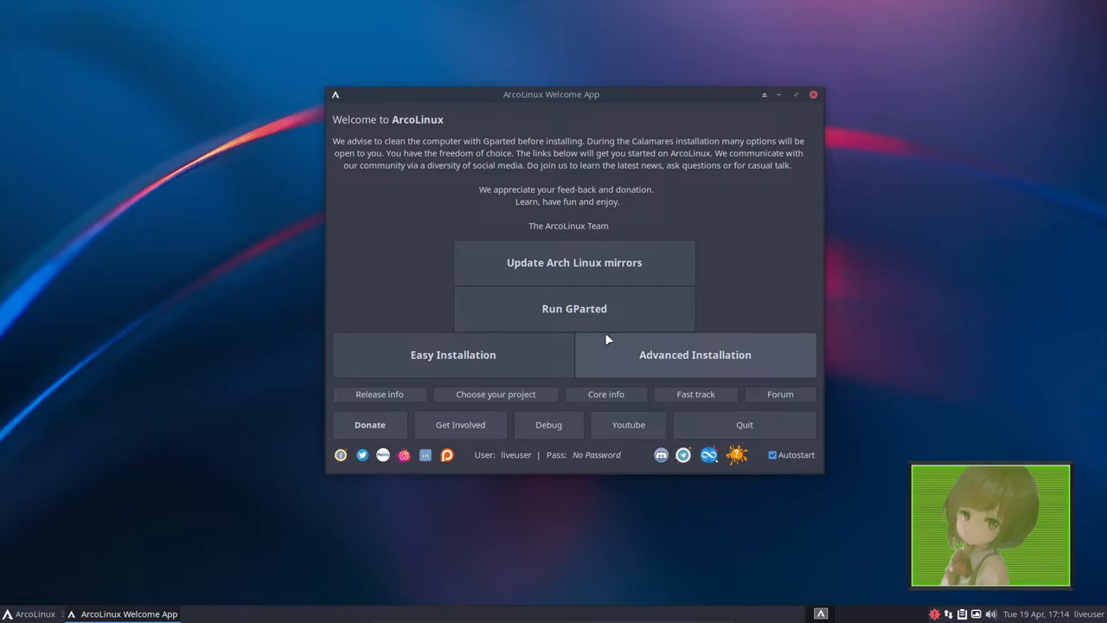
pyautogui.moveTo(505, 330)
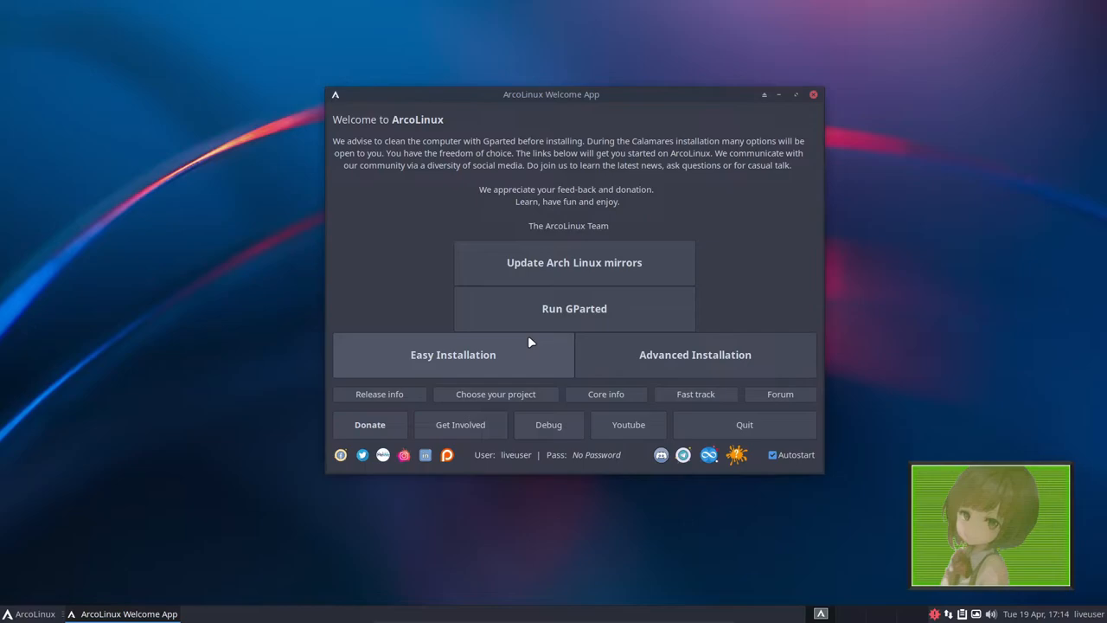
pyautogui.moveTo(519, 343)
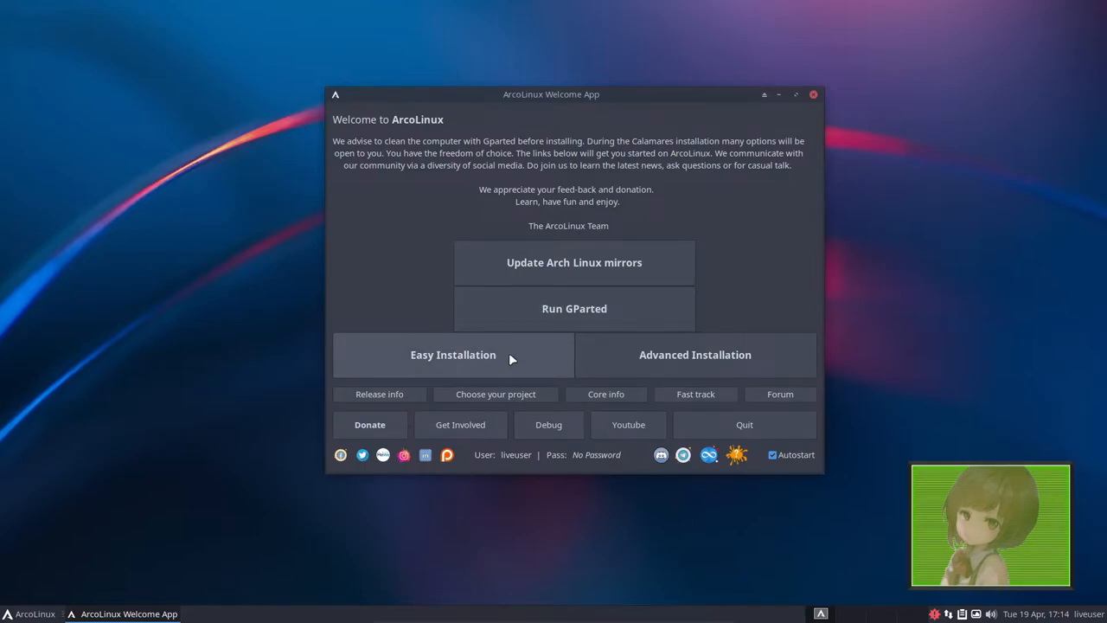
pyautogui.moveTo(544, 197)
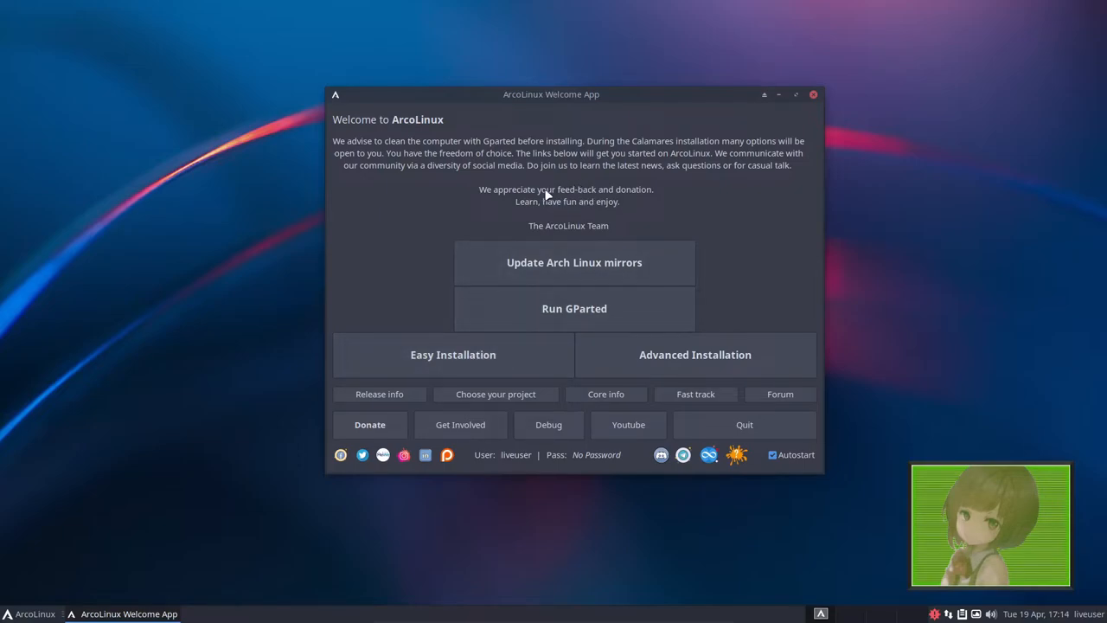
# - Start the easy installation, keeping American English, Denver time zone and default keyboard
pyautogui.click(453, 353)
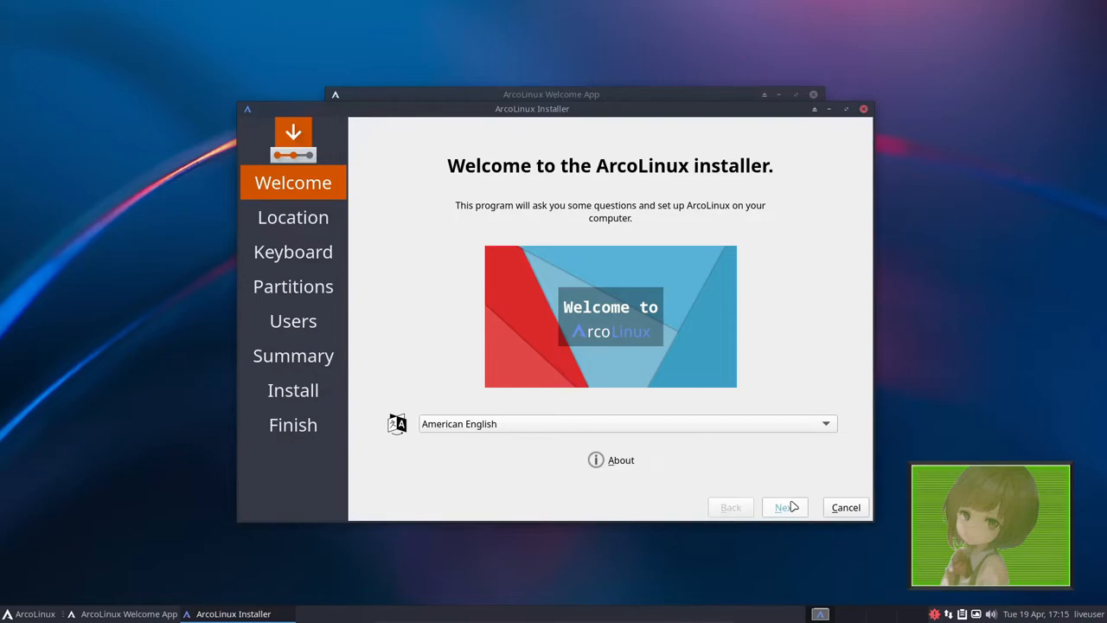
pyautogui.click(785, 506)
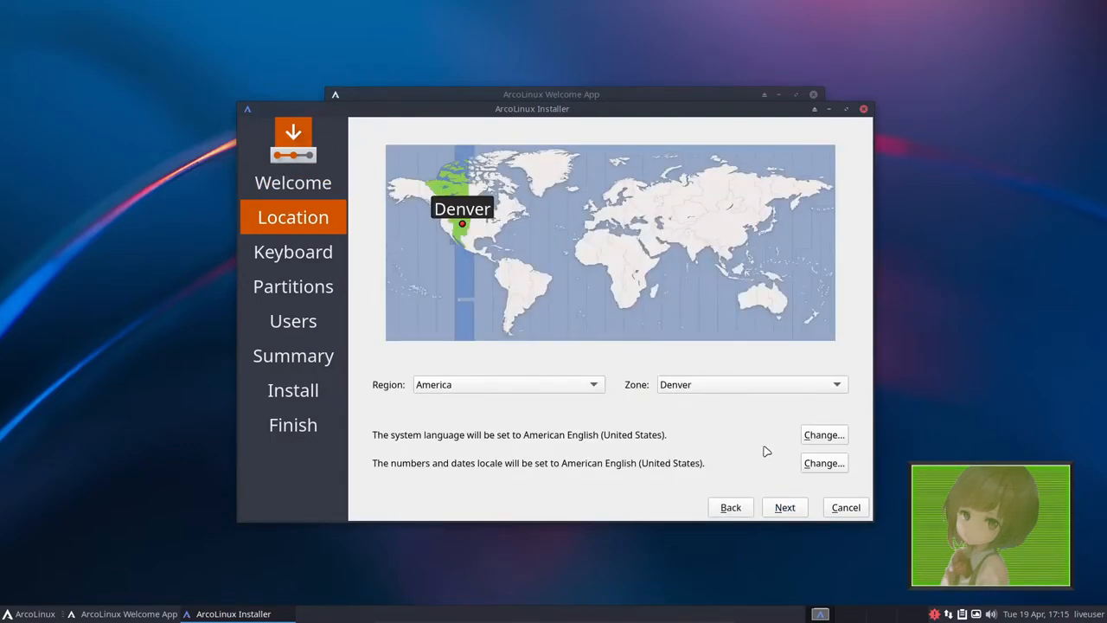
pyautogui.click(785, 507)
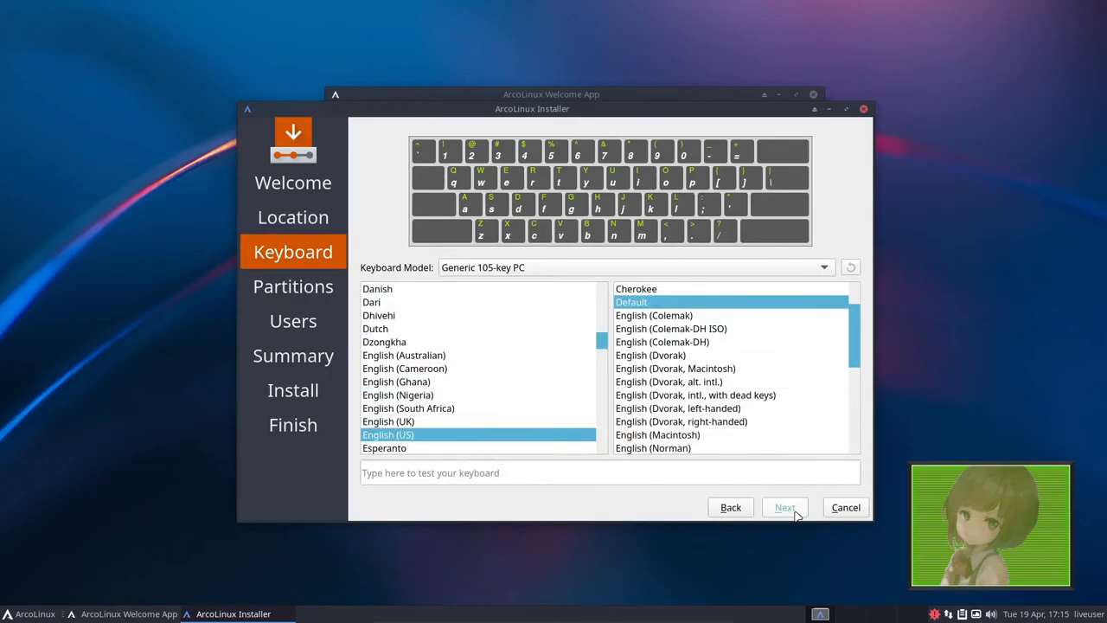
pyautogui.click(783, 507)
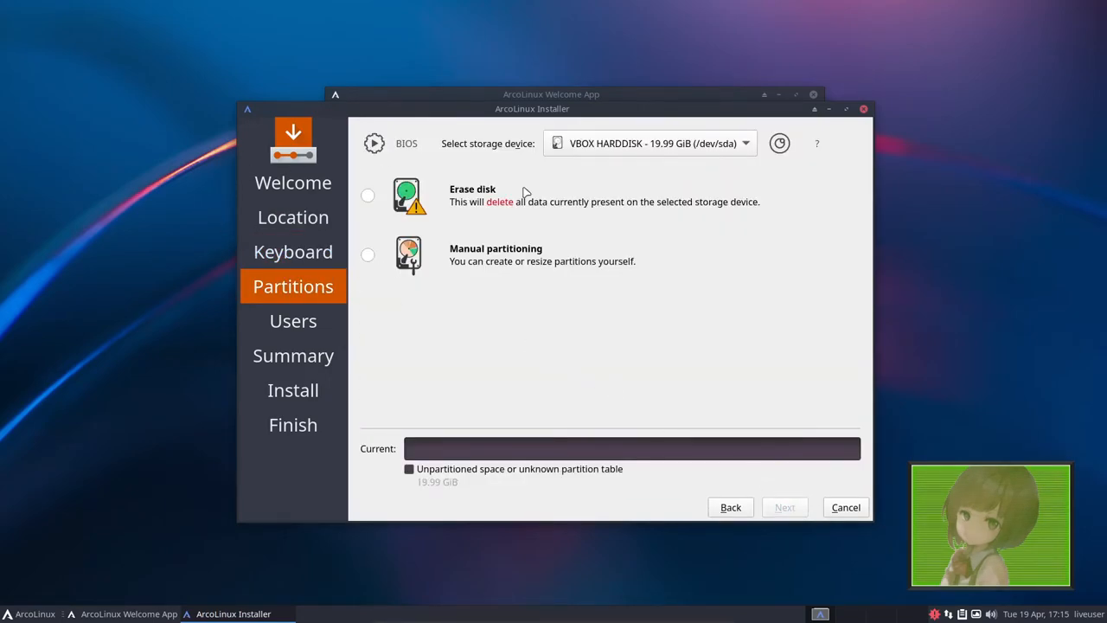
pyautogui.moveTo(379, 197)
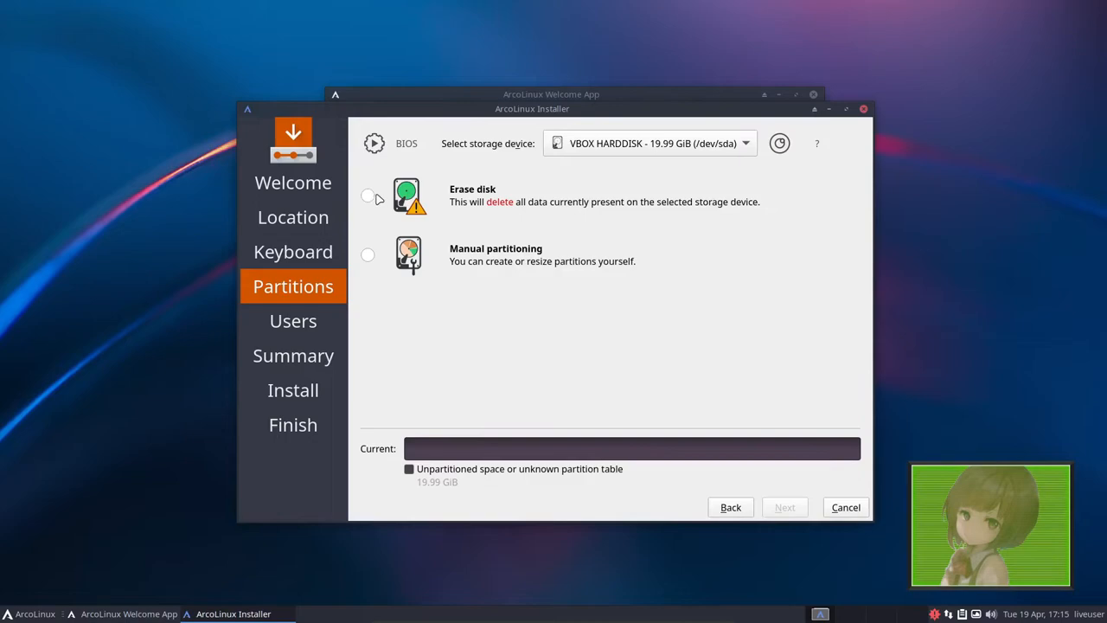
pyautogui.moveTo(785, 259)
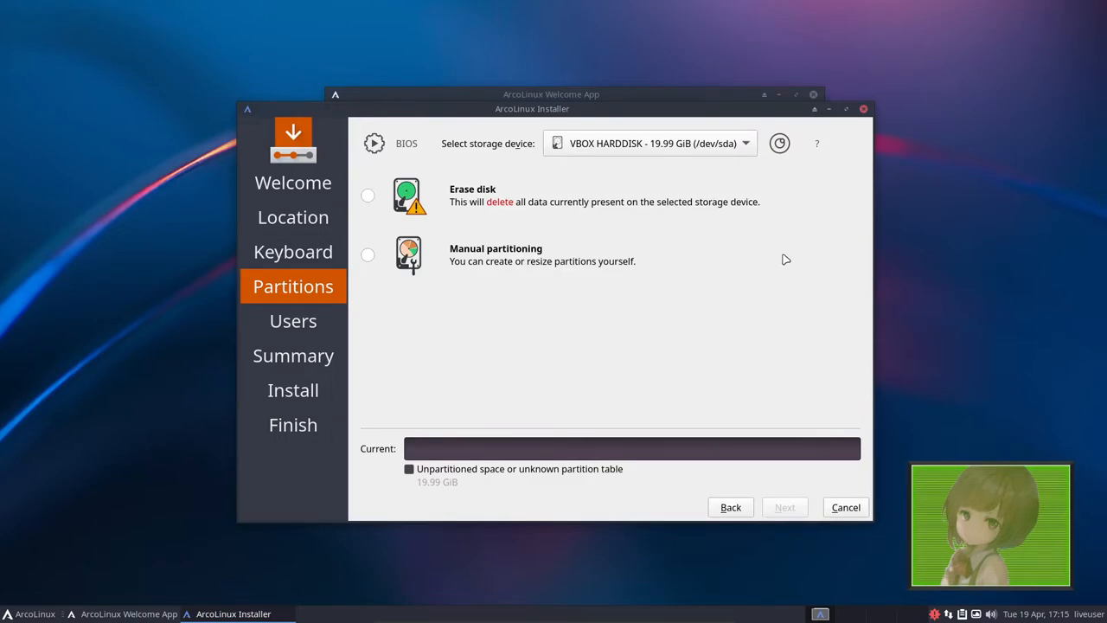
pyautogui.moveTo(545, 171)
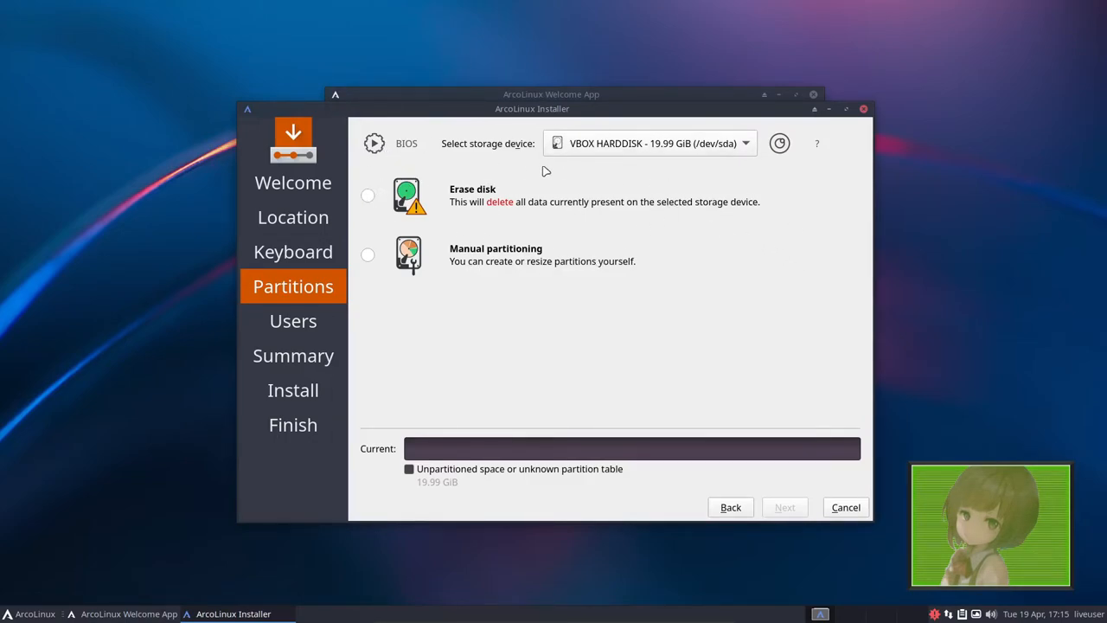
pyautogui.moveTo(424, 287)
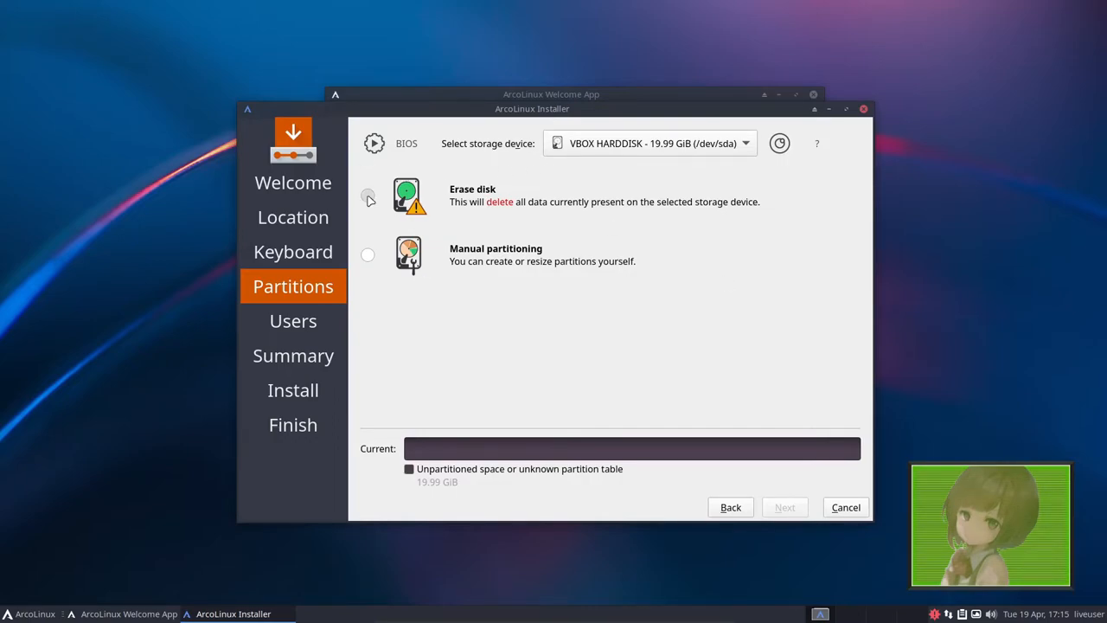
# - At the Partitions step, try manual partitioning then settle on Erase disk
pyautogui.click(366, 254)
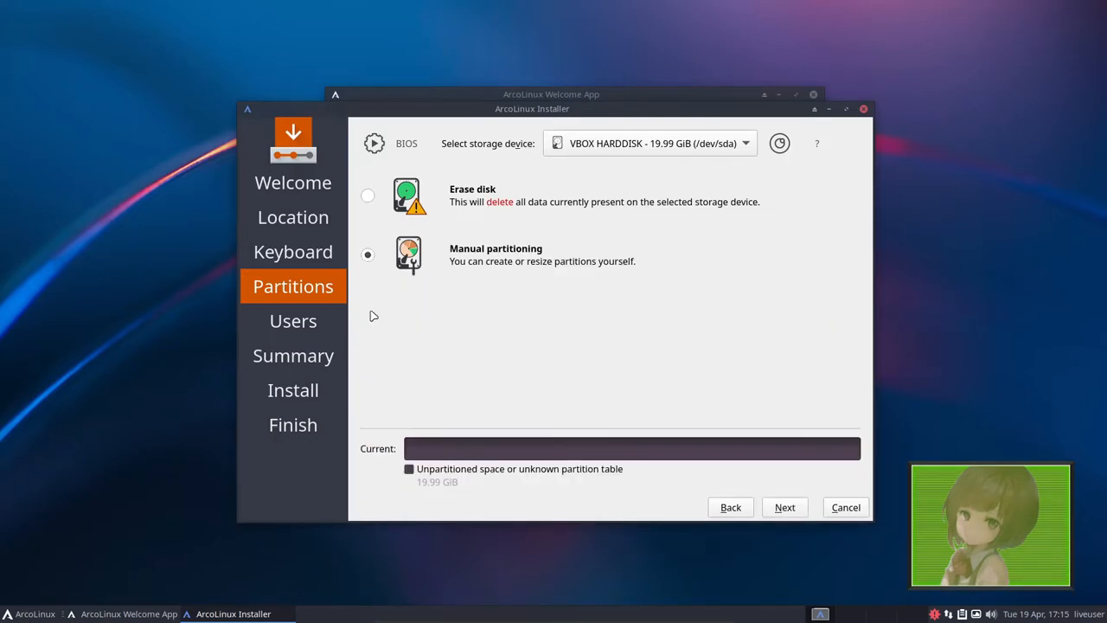
pyautogui.moveTo(432, 282)
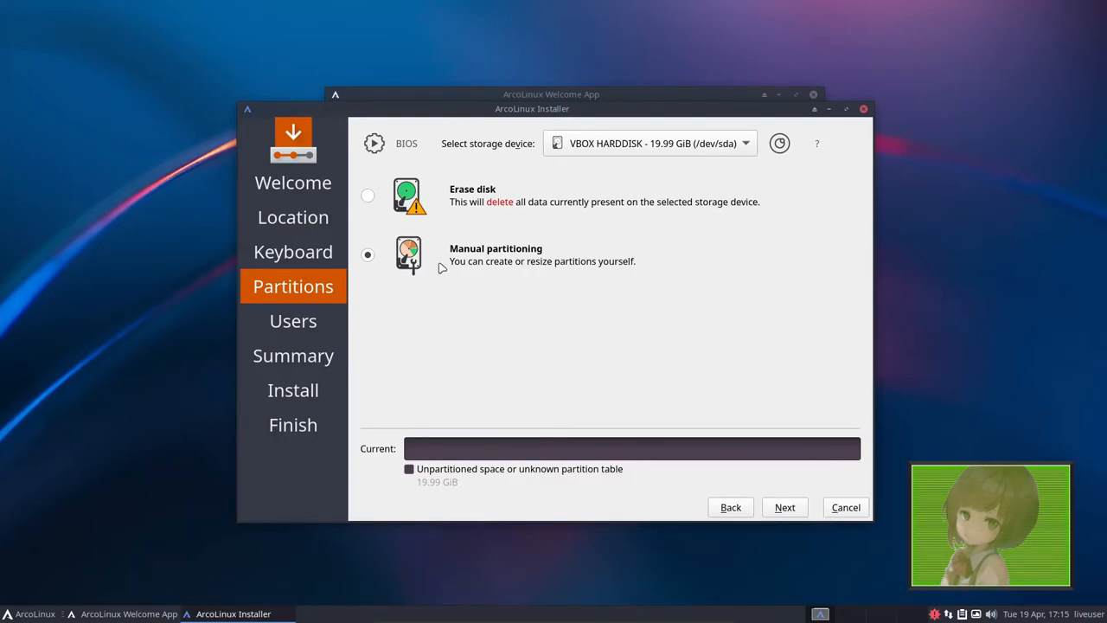
pyautogui.click(367, 194)
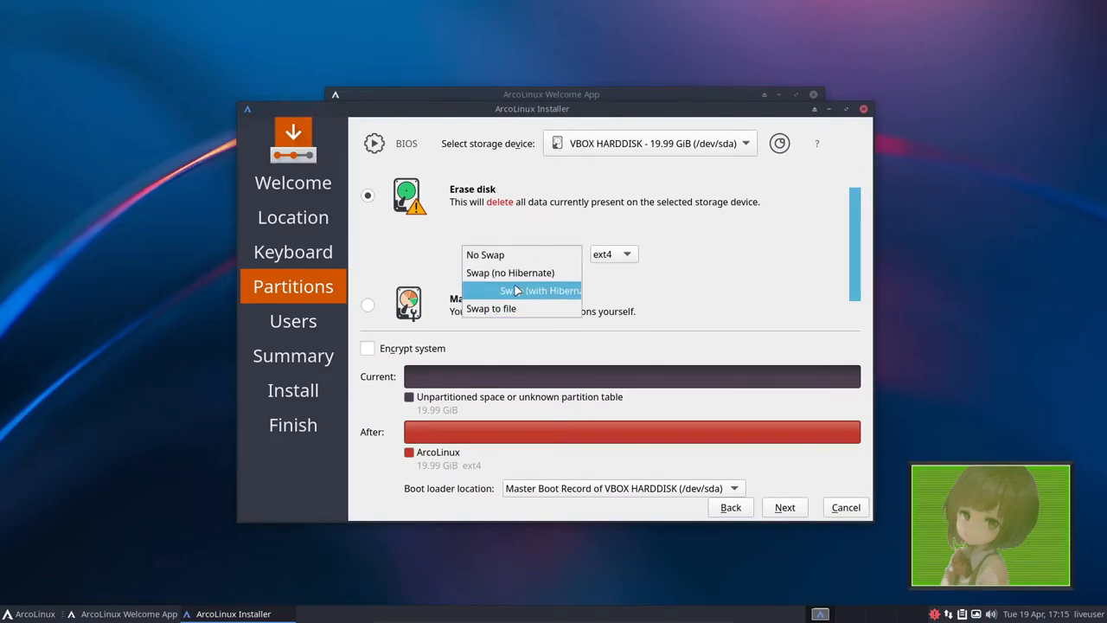
pyautogui.moveTo(518, 254)
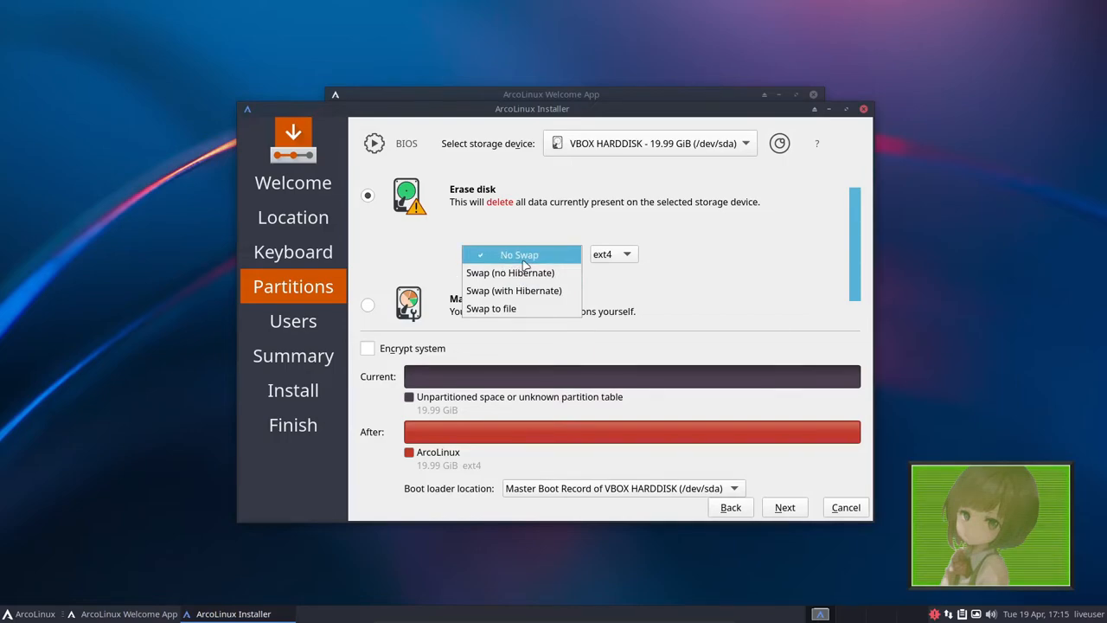
pyautogui.moveTo(522, 291)
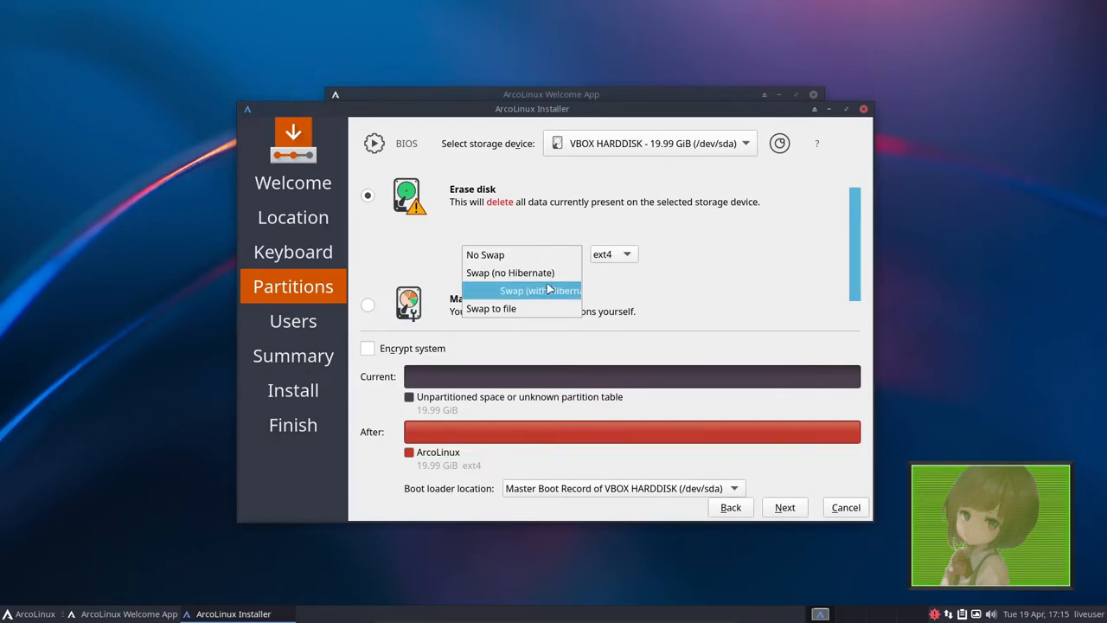
# - Keep swap to file with an ext4 filesystem and continue to the Users step
pyautogui.click(491, 308)
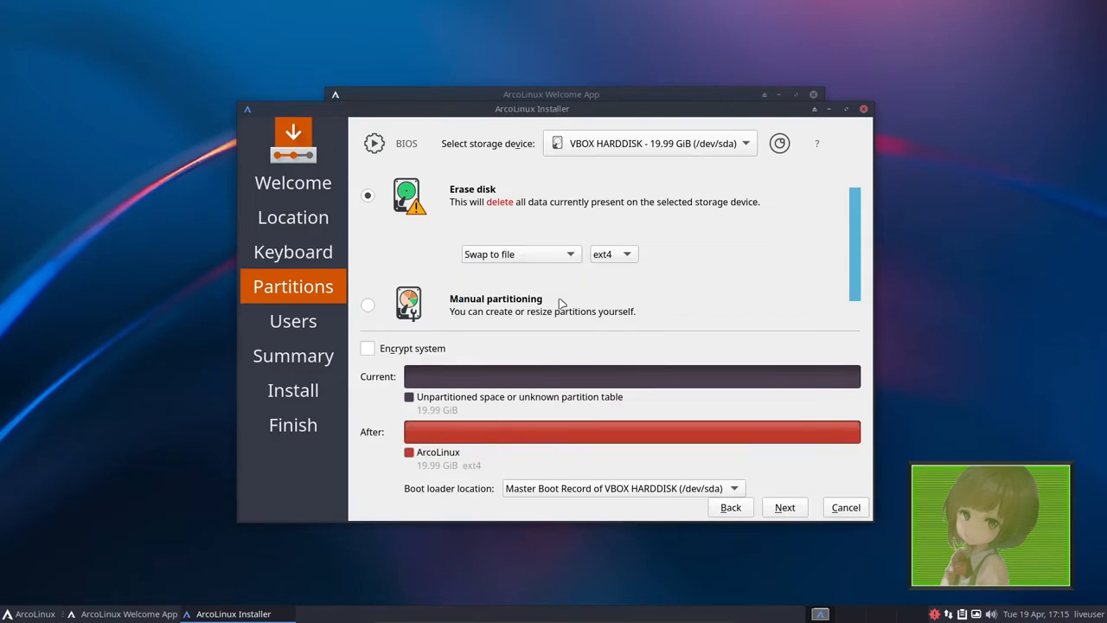
pyautogui.click(613, 252)
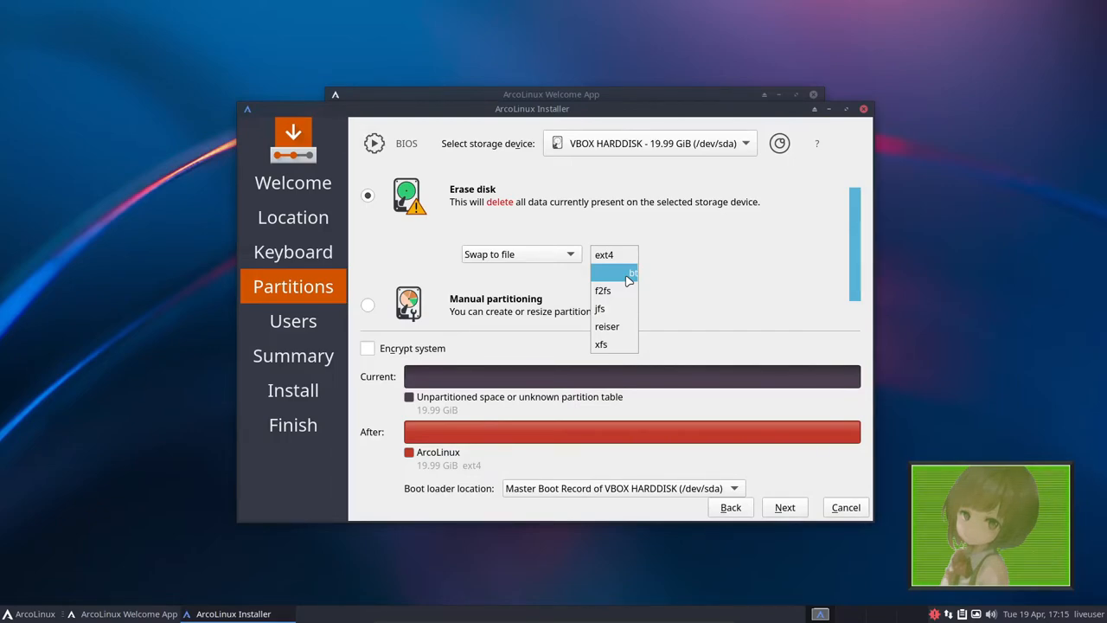
pyautogui.click(603, 254)
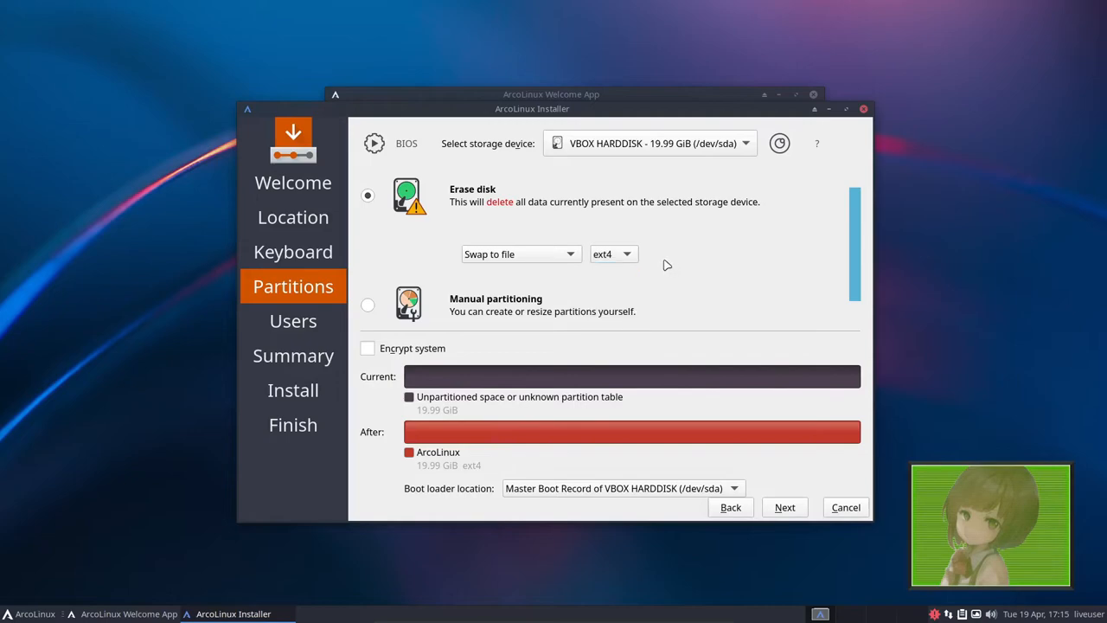
pyautogui.click(614, 252)
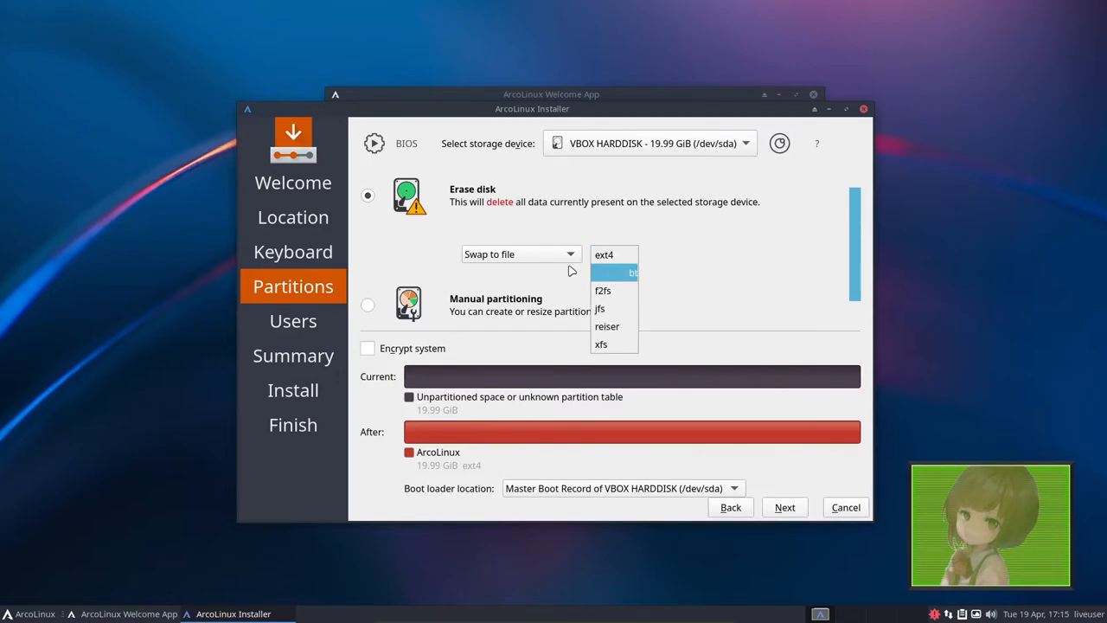
pyautogui.moveTo(660, 263)
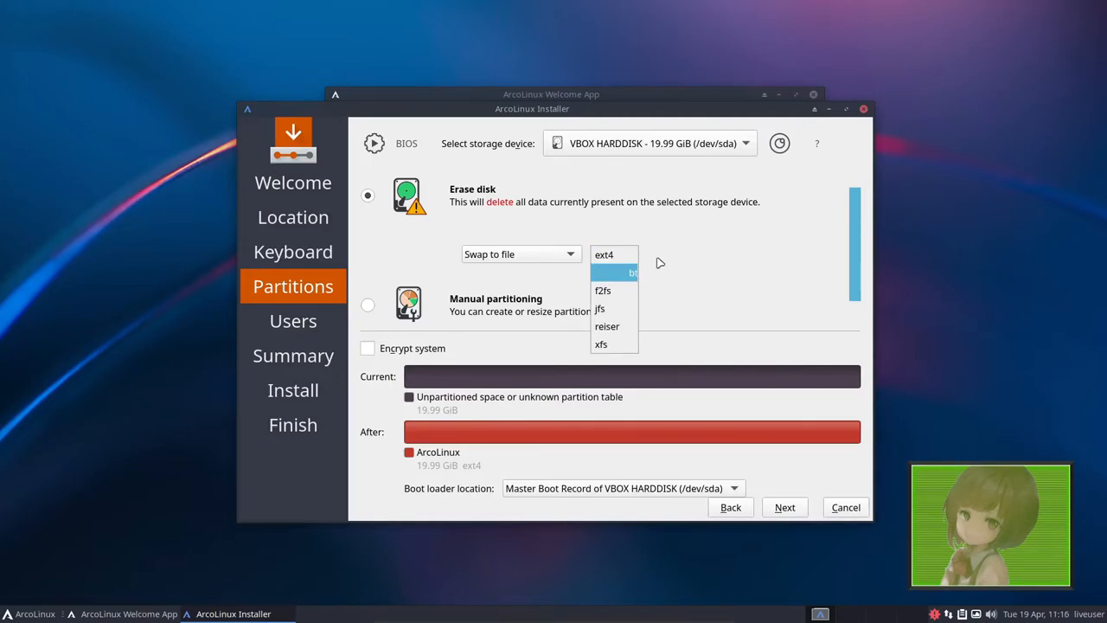
pyautogui.click(604, 254)
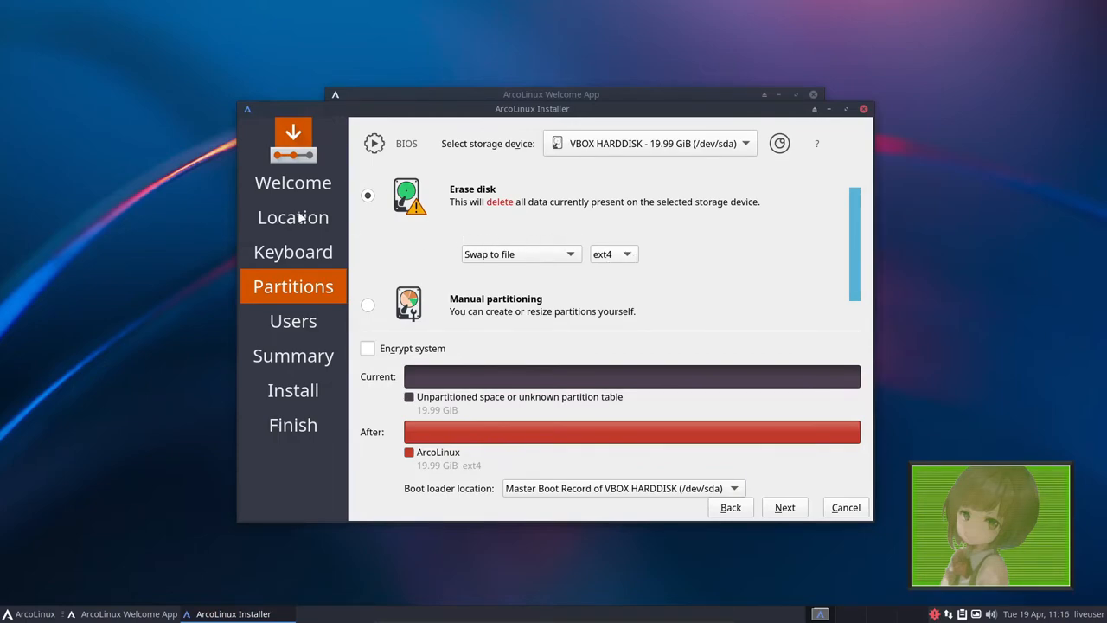
pyautogui.moveTo(626, 276)
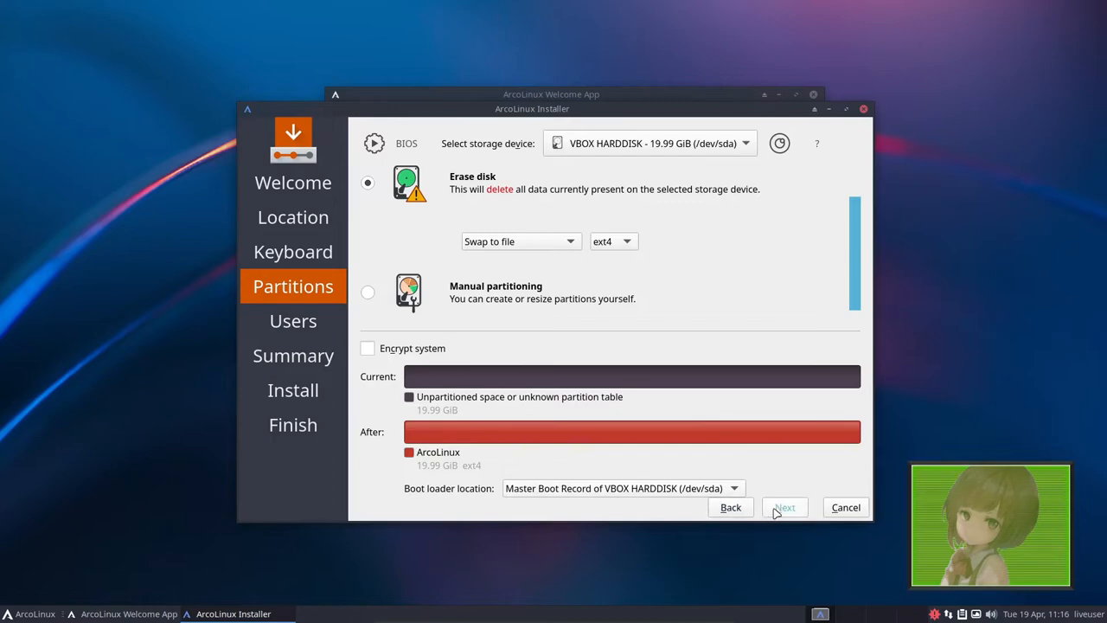
pyautogui.click(783, 507)
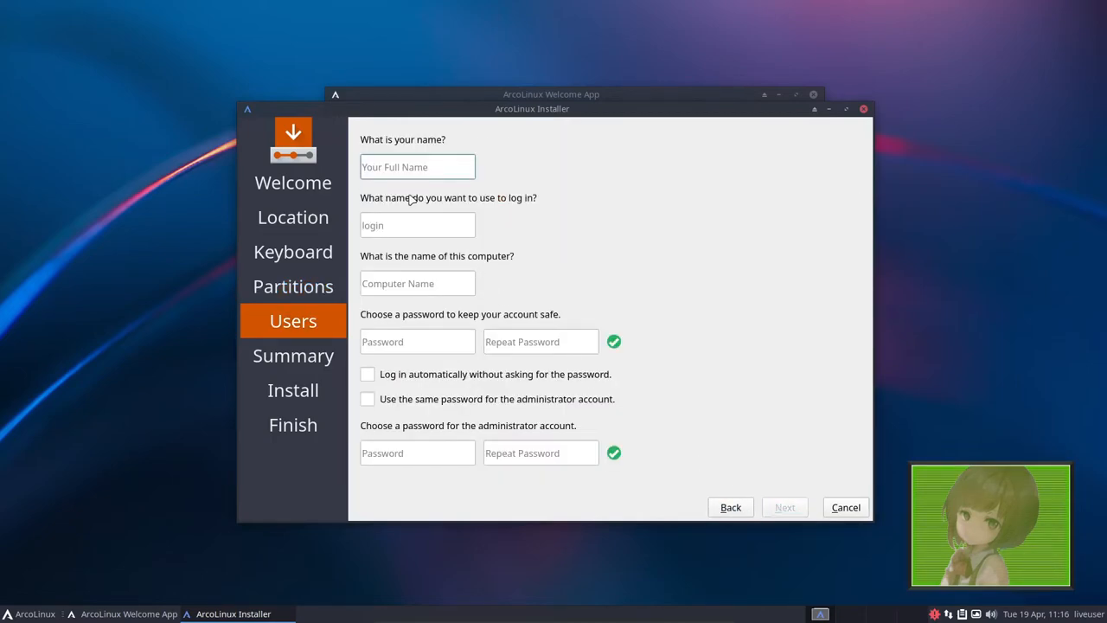
# - Enter the Minux user name and login with the account password
pyautogui.write('minu')
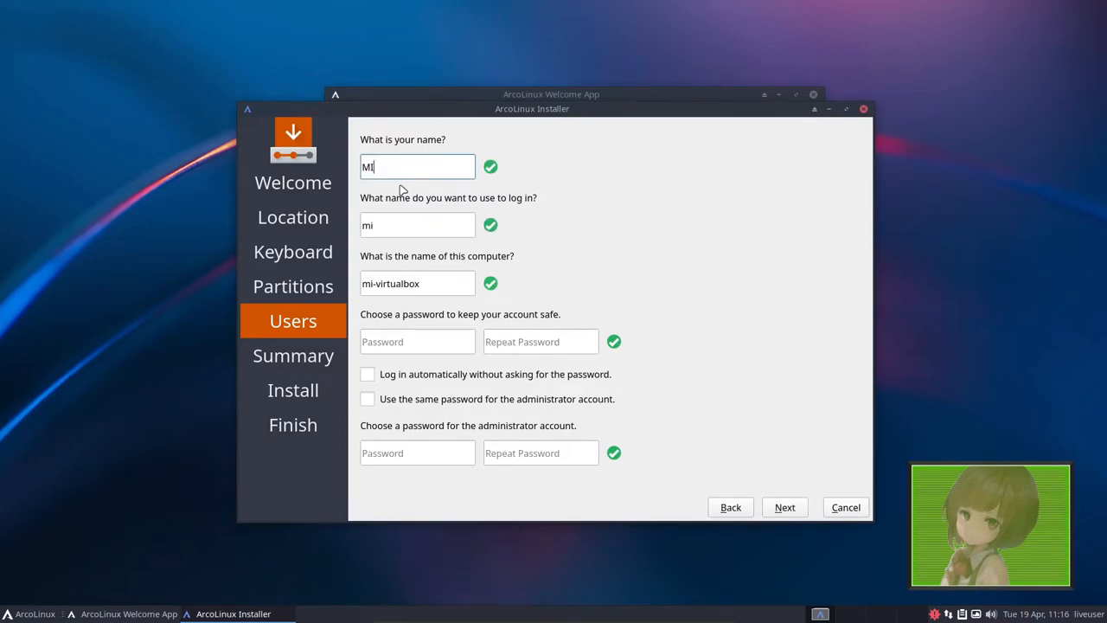
pyautogui.write('nux')
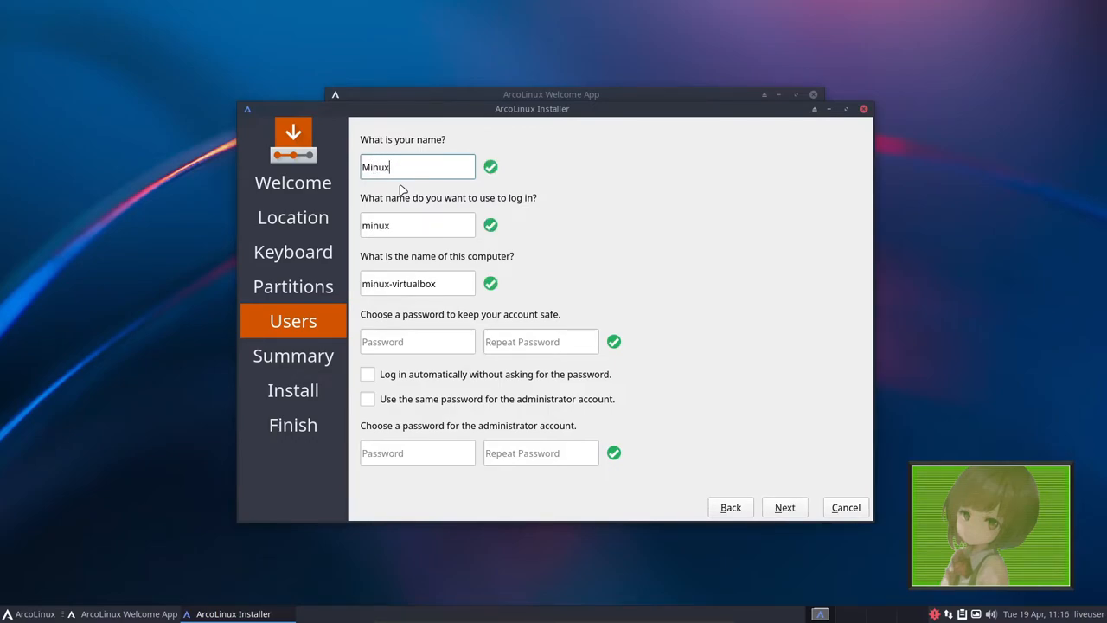
pyautogui.click(417, 341)
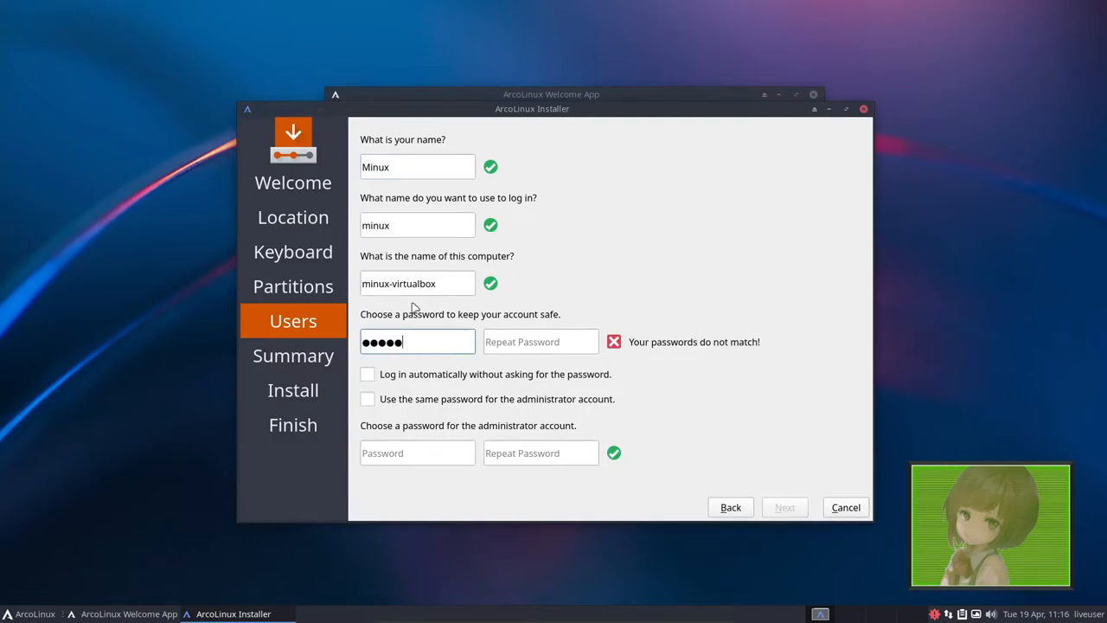
pyautogui.write('•••••')
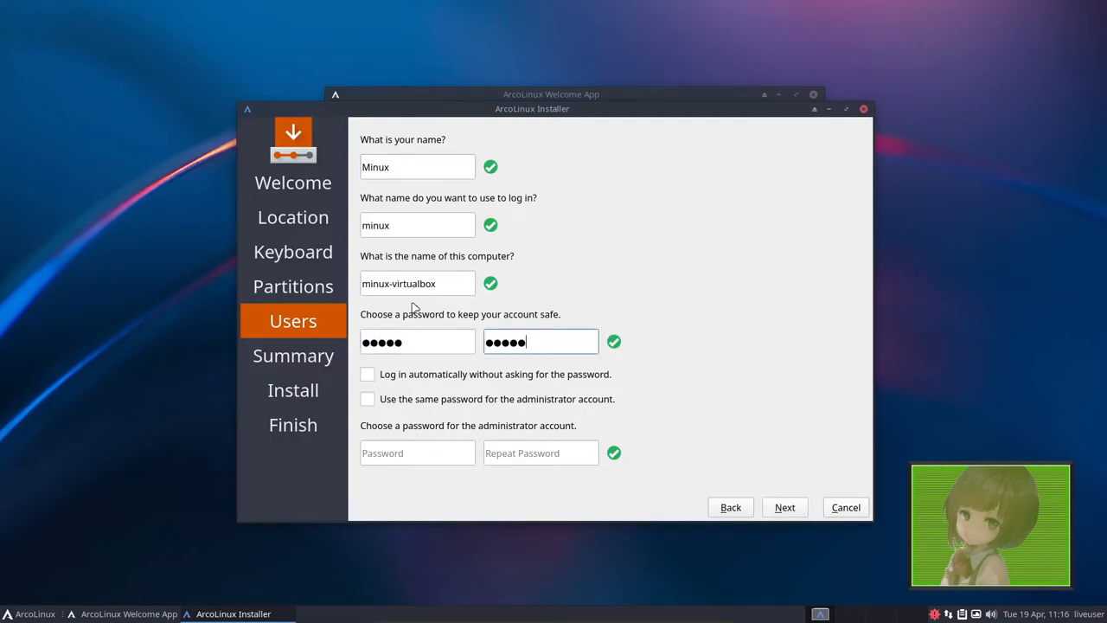
pyautogui.moveTo(384, 387)
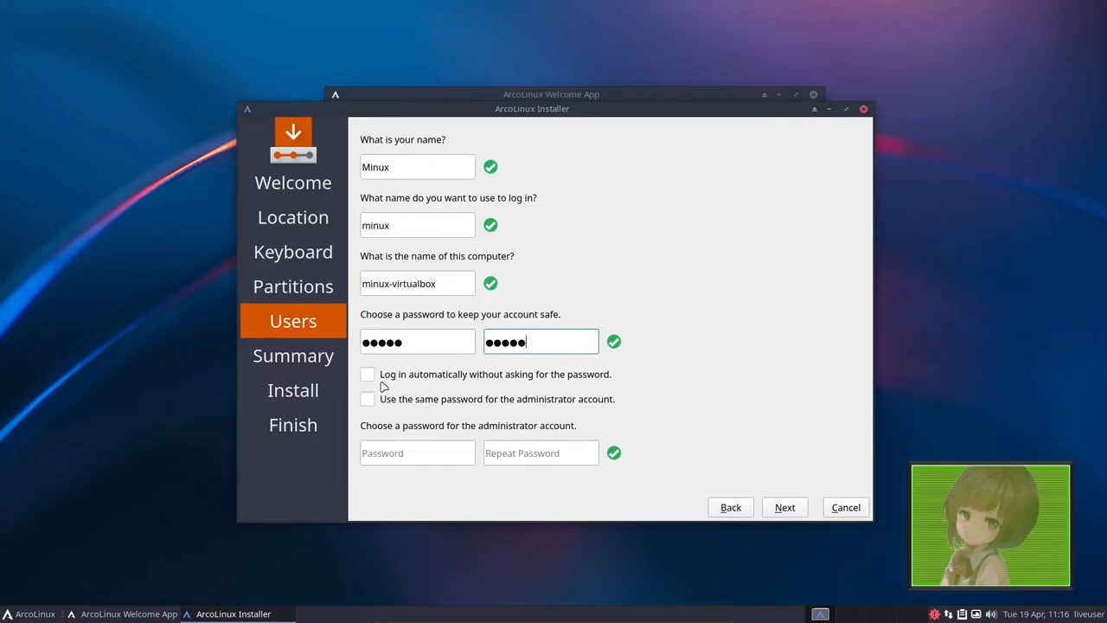
pyautogui.moveTo(436, 422)
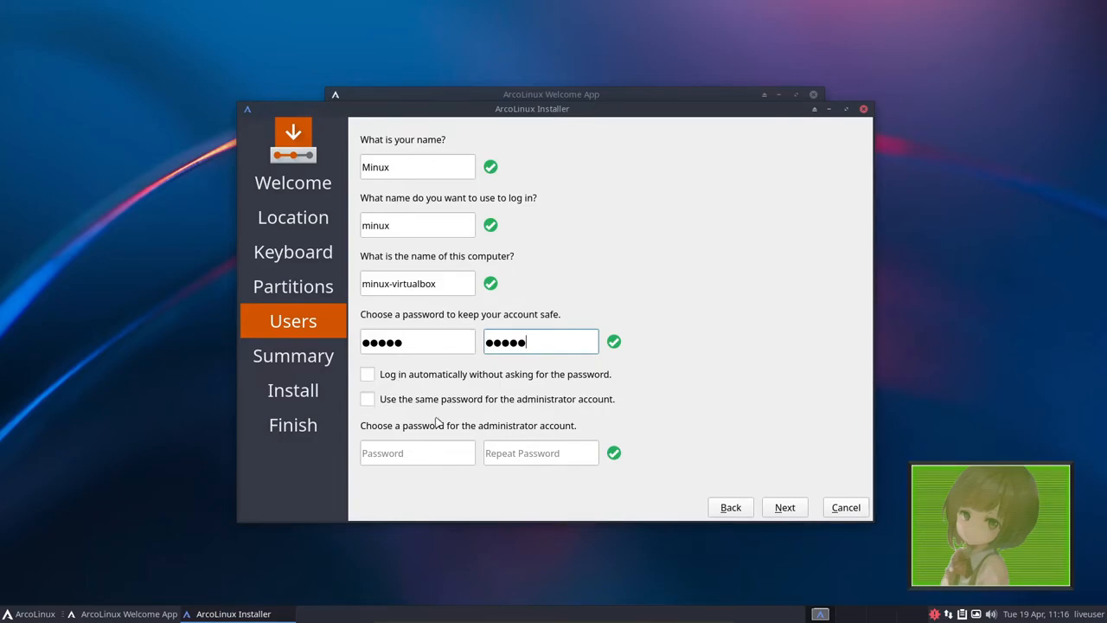
pyautogui.moveTo(418, 453)
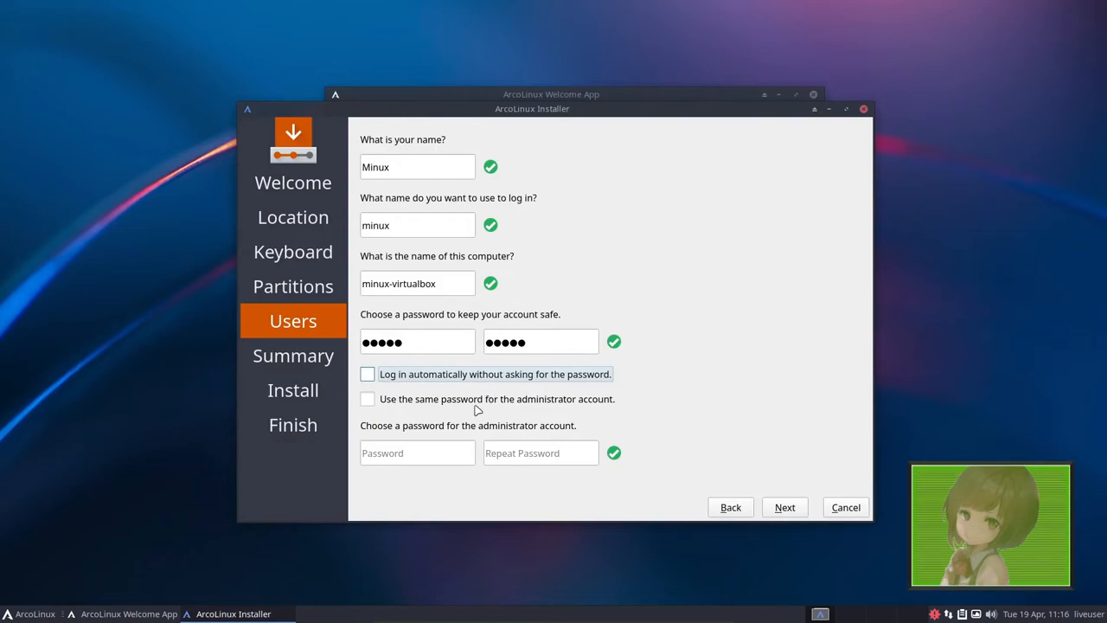
pyautogui.moveTo(574, 403)
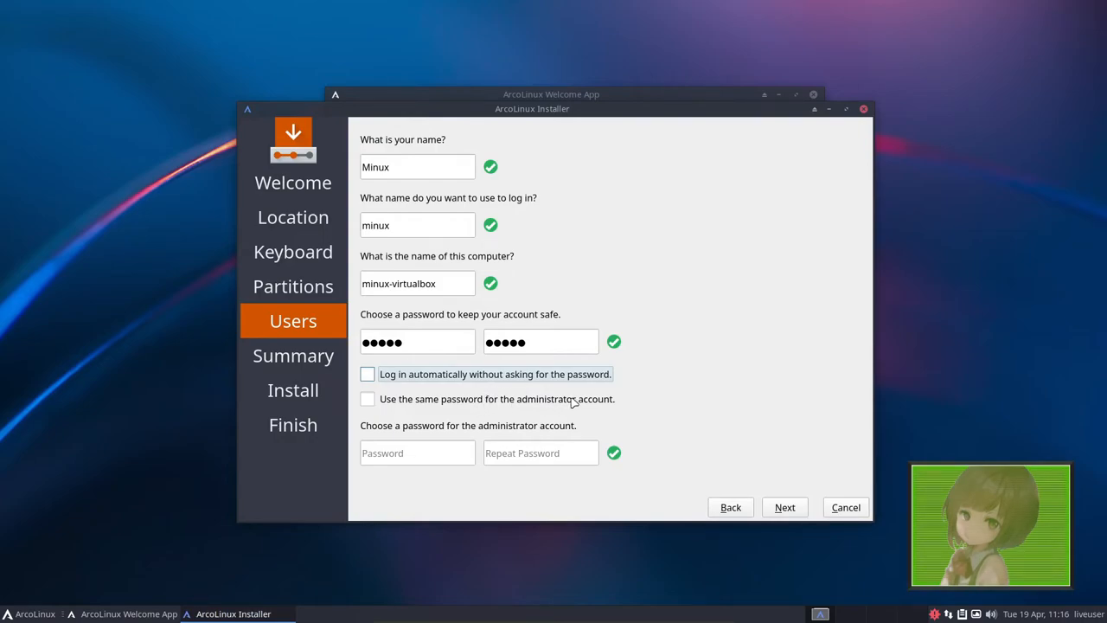
pyautogui.moveTo(523, 398)
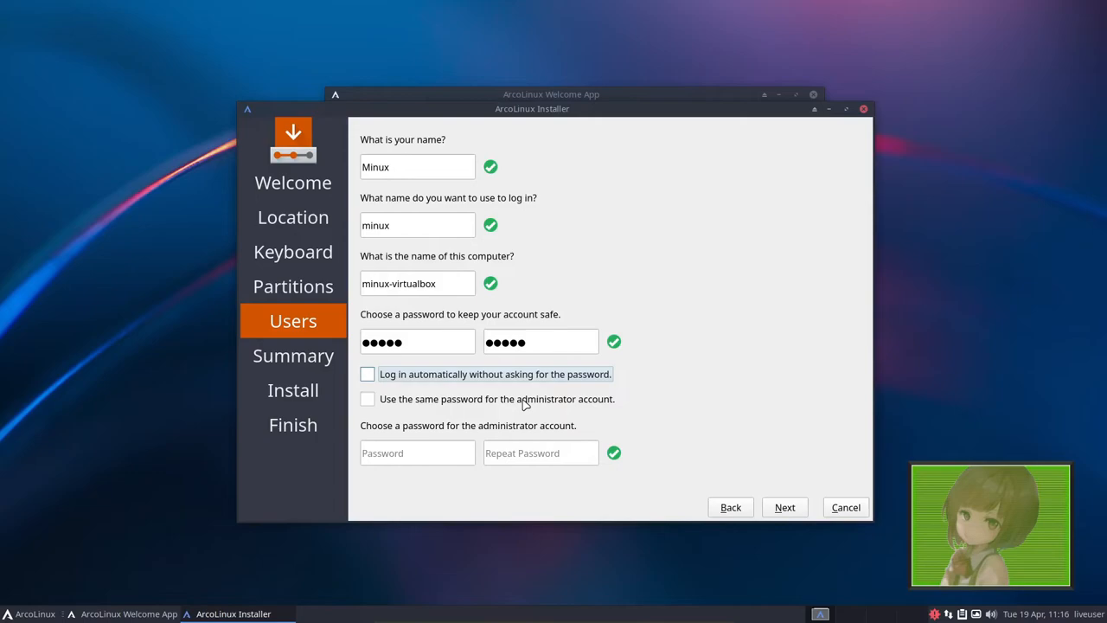
# - Reuse the user password for the administrator and continue to the installation summary
pyautogui.click(367, 398)
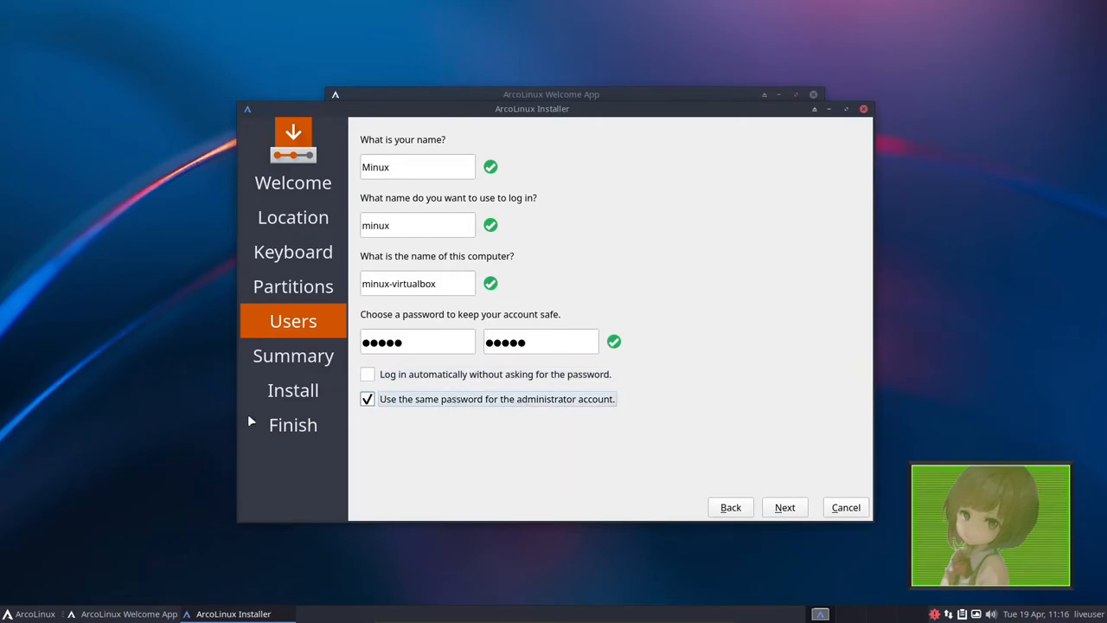
pyautogui.click(783, 506)
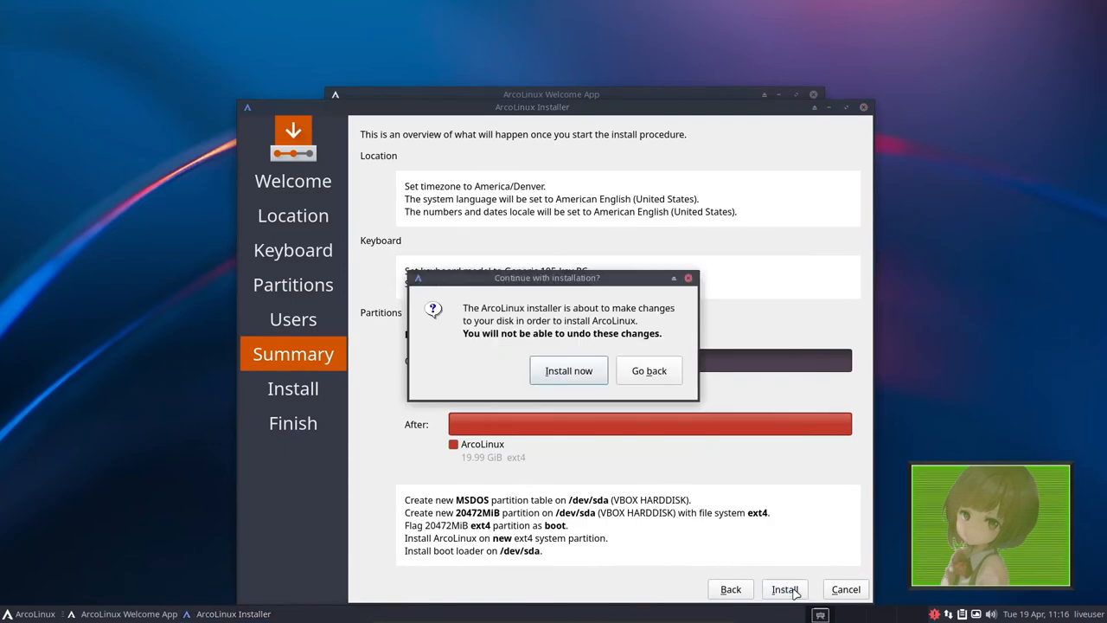
# - Confirm Install now, then finish with Restart now so the system reboots
pyautogui.click(567, 370)
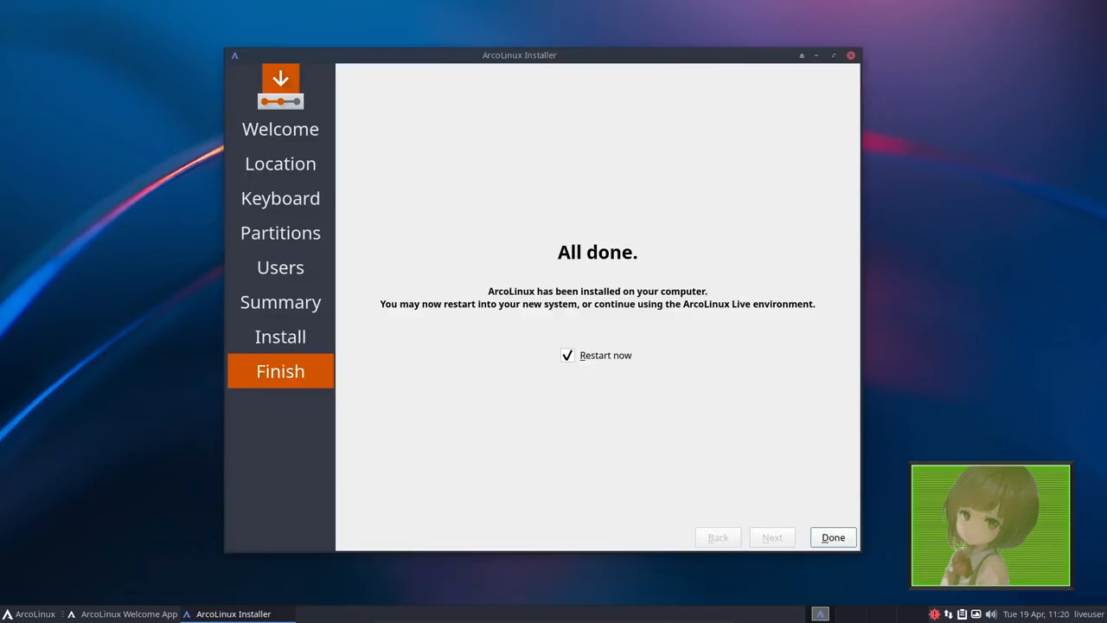
pyautogui.moveTo(633, 250)
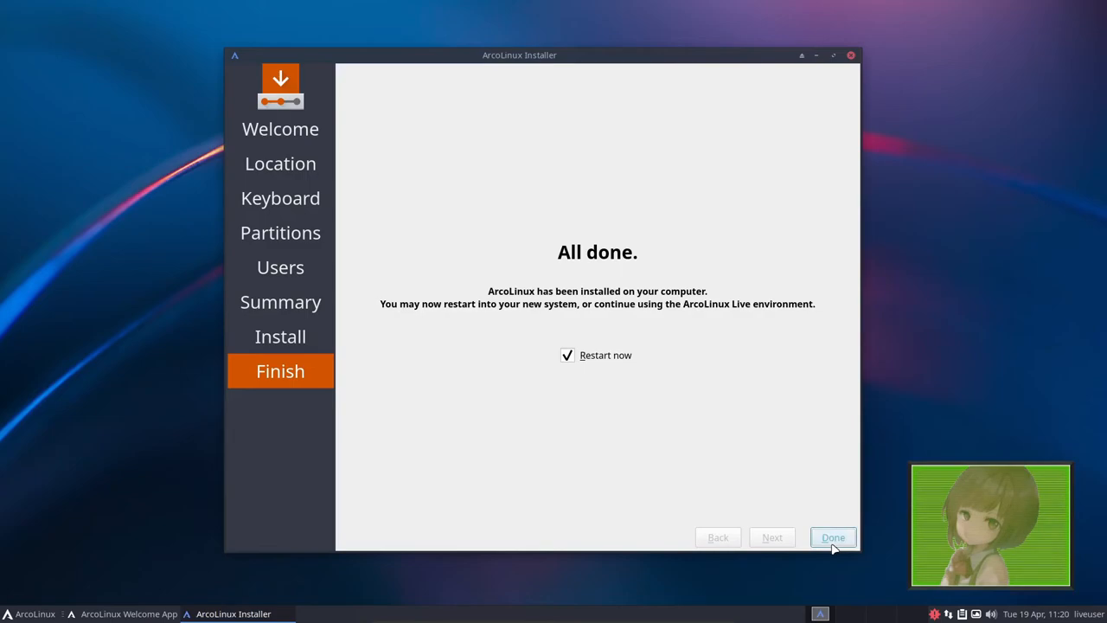
pyautogui.moveTo(834, 536)
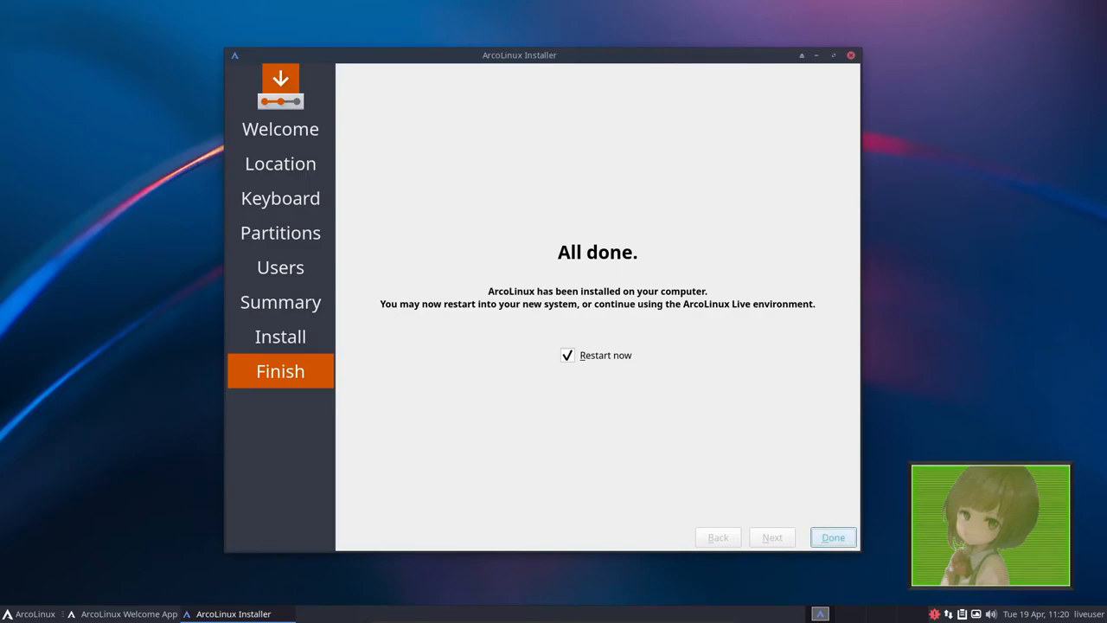
pyautogui.click(832, 536)
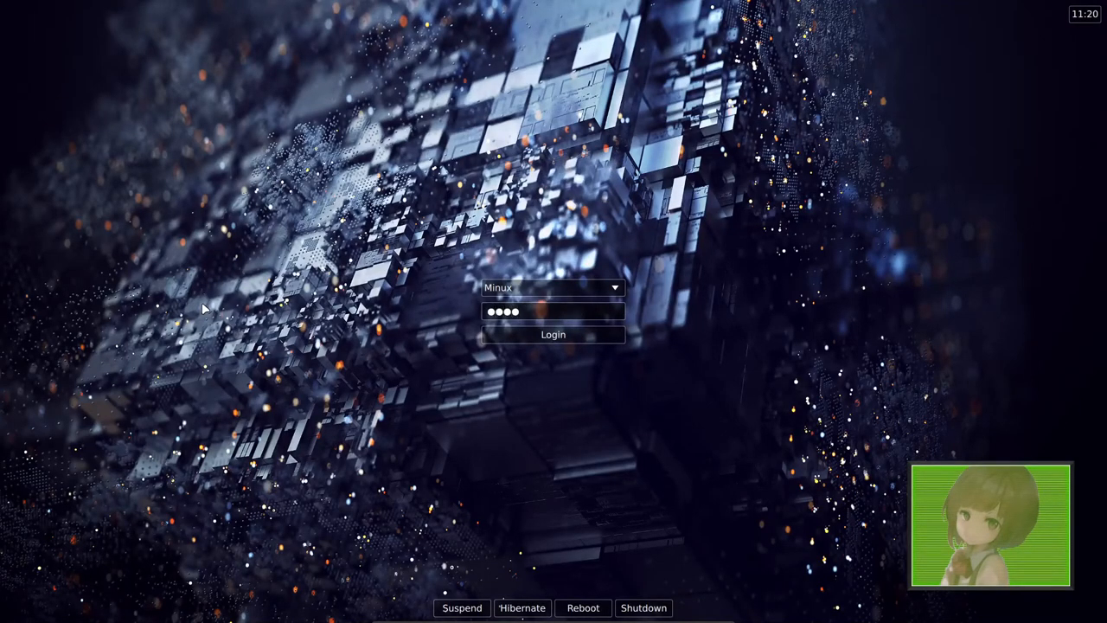
# - Log in to the installed ArcoLinux system as Minux
pyautogui.click(554, 335)
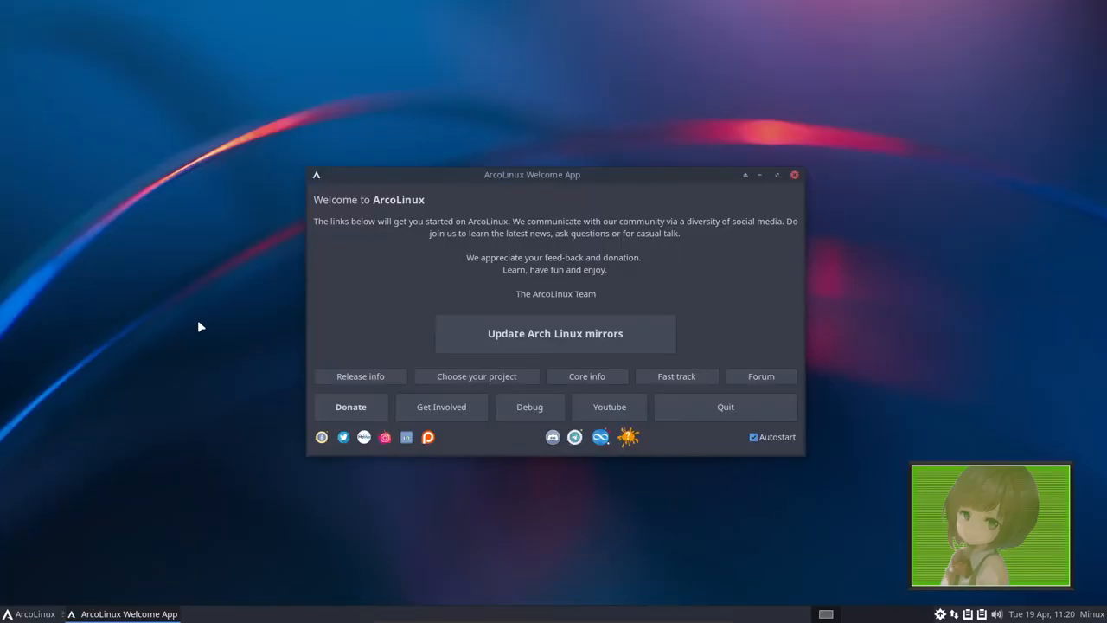
pyautogui.moveTo(377, 114)
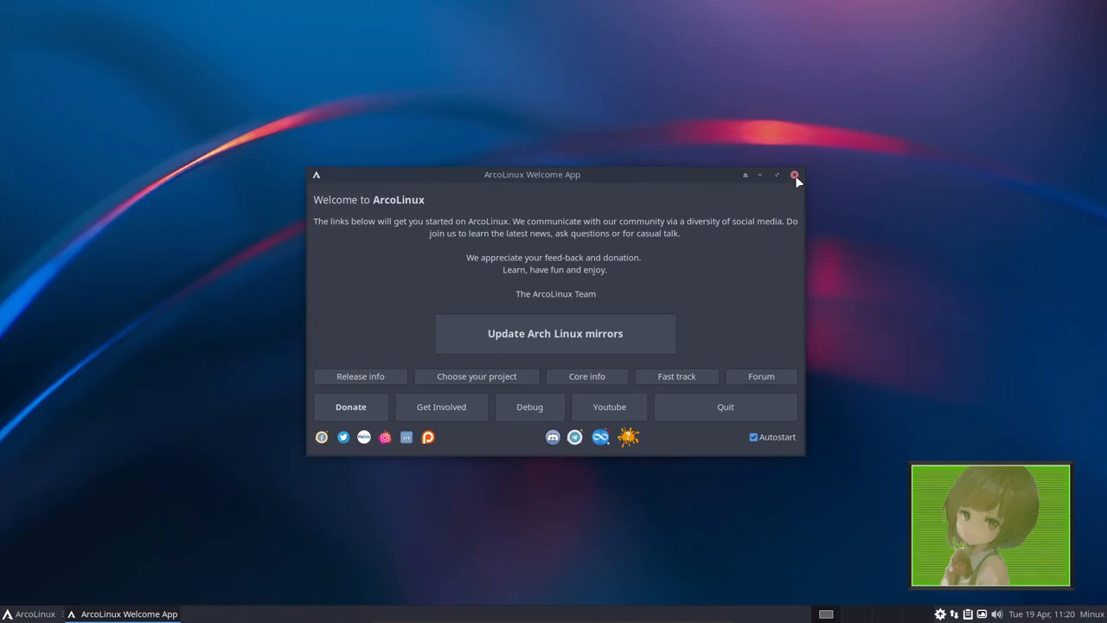
# - Close the ArcoLinux Welcome App, leaving the freshly installed XFCE desktop empty
pyautogui.click(793, 175)
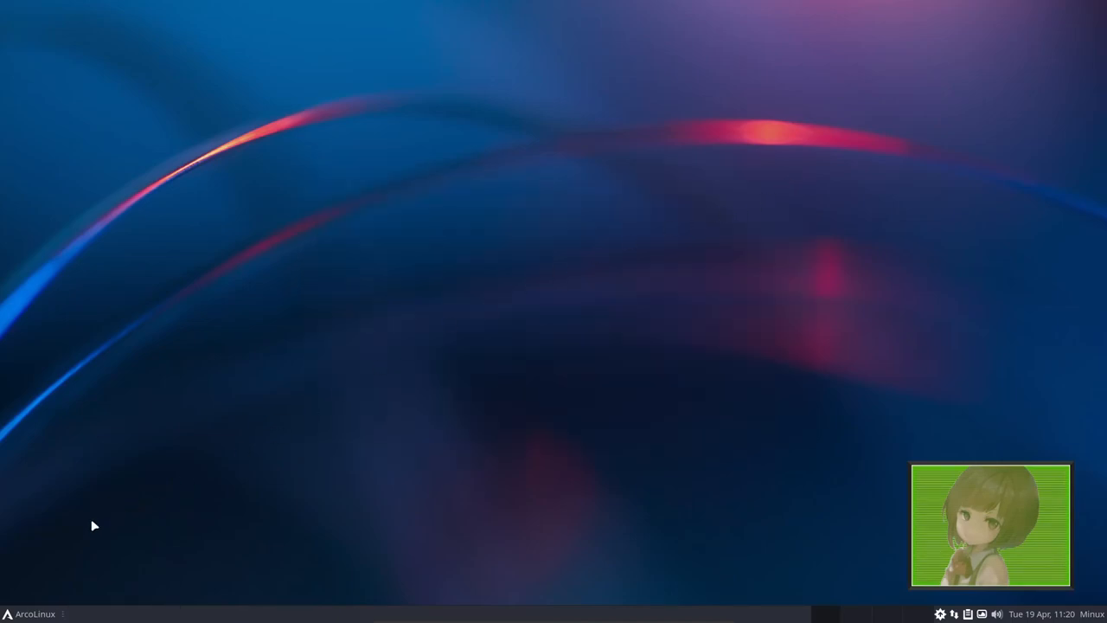
pyautogui.moveTo(252, 540)
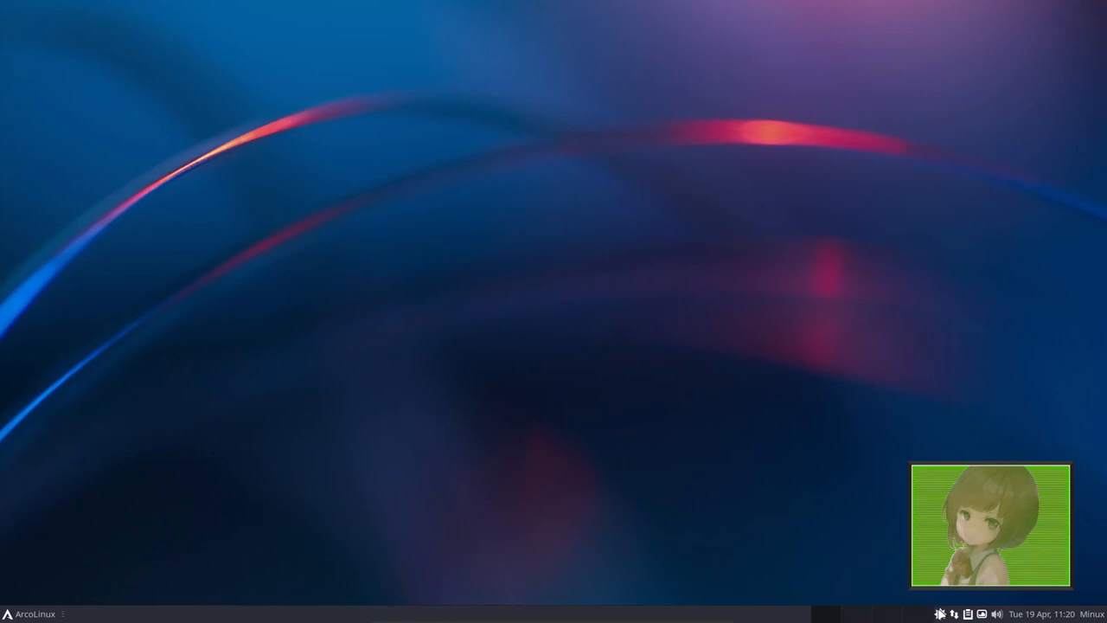
pyautogui.moveTo(522, 391)
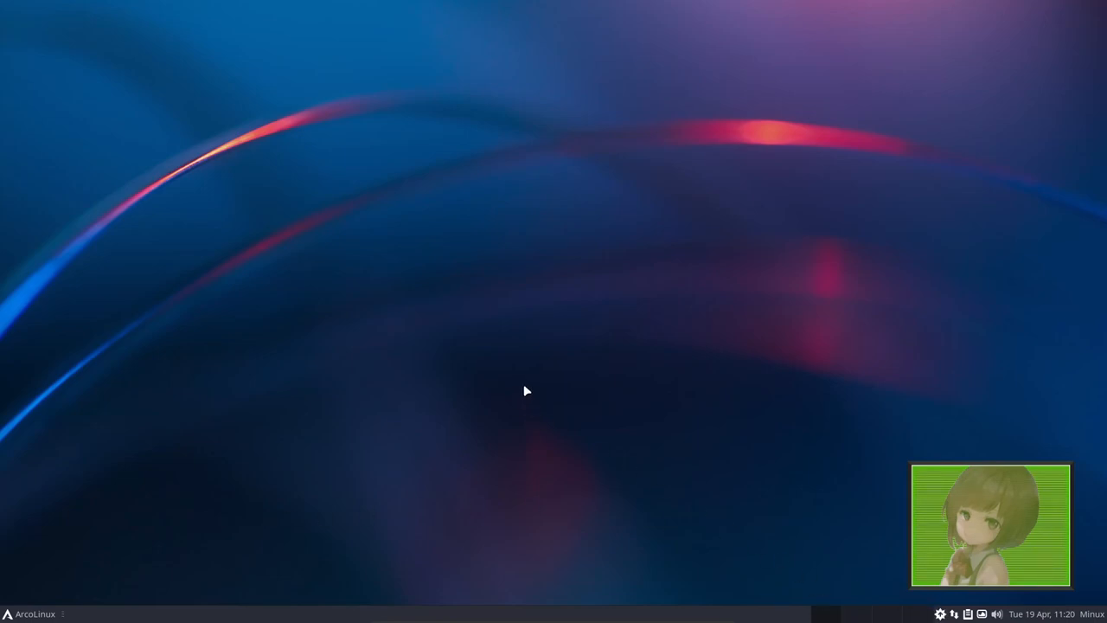